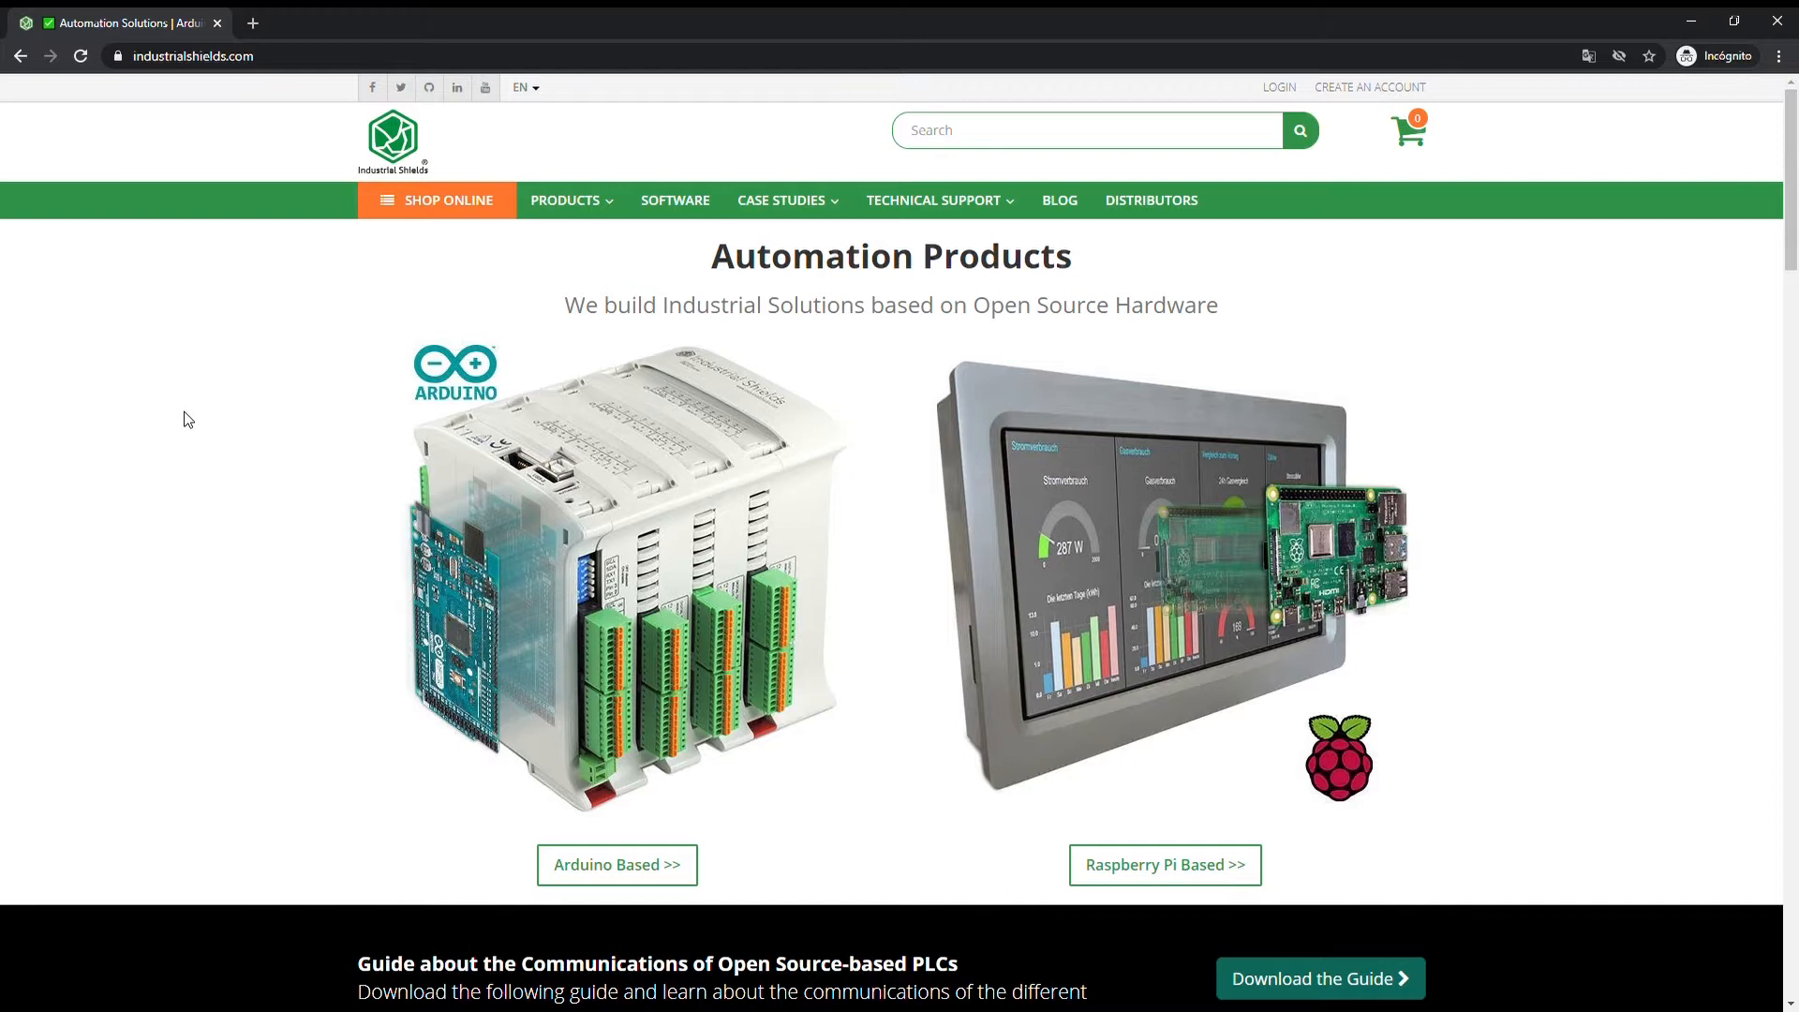
mouse_move(416, 349)
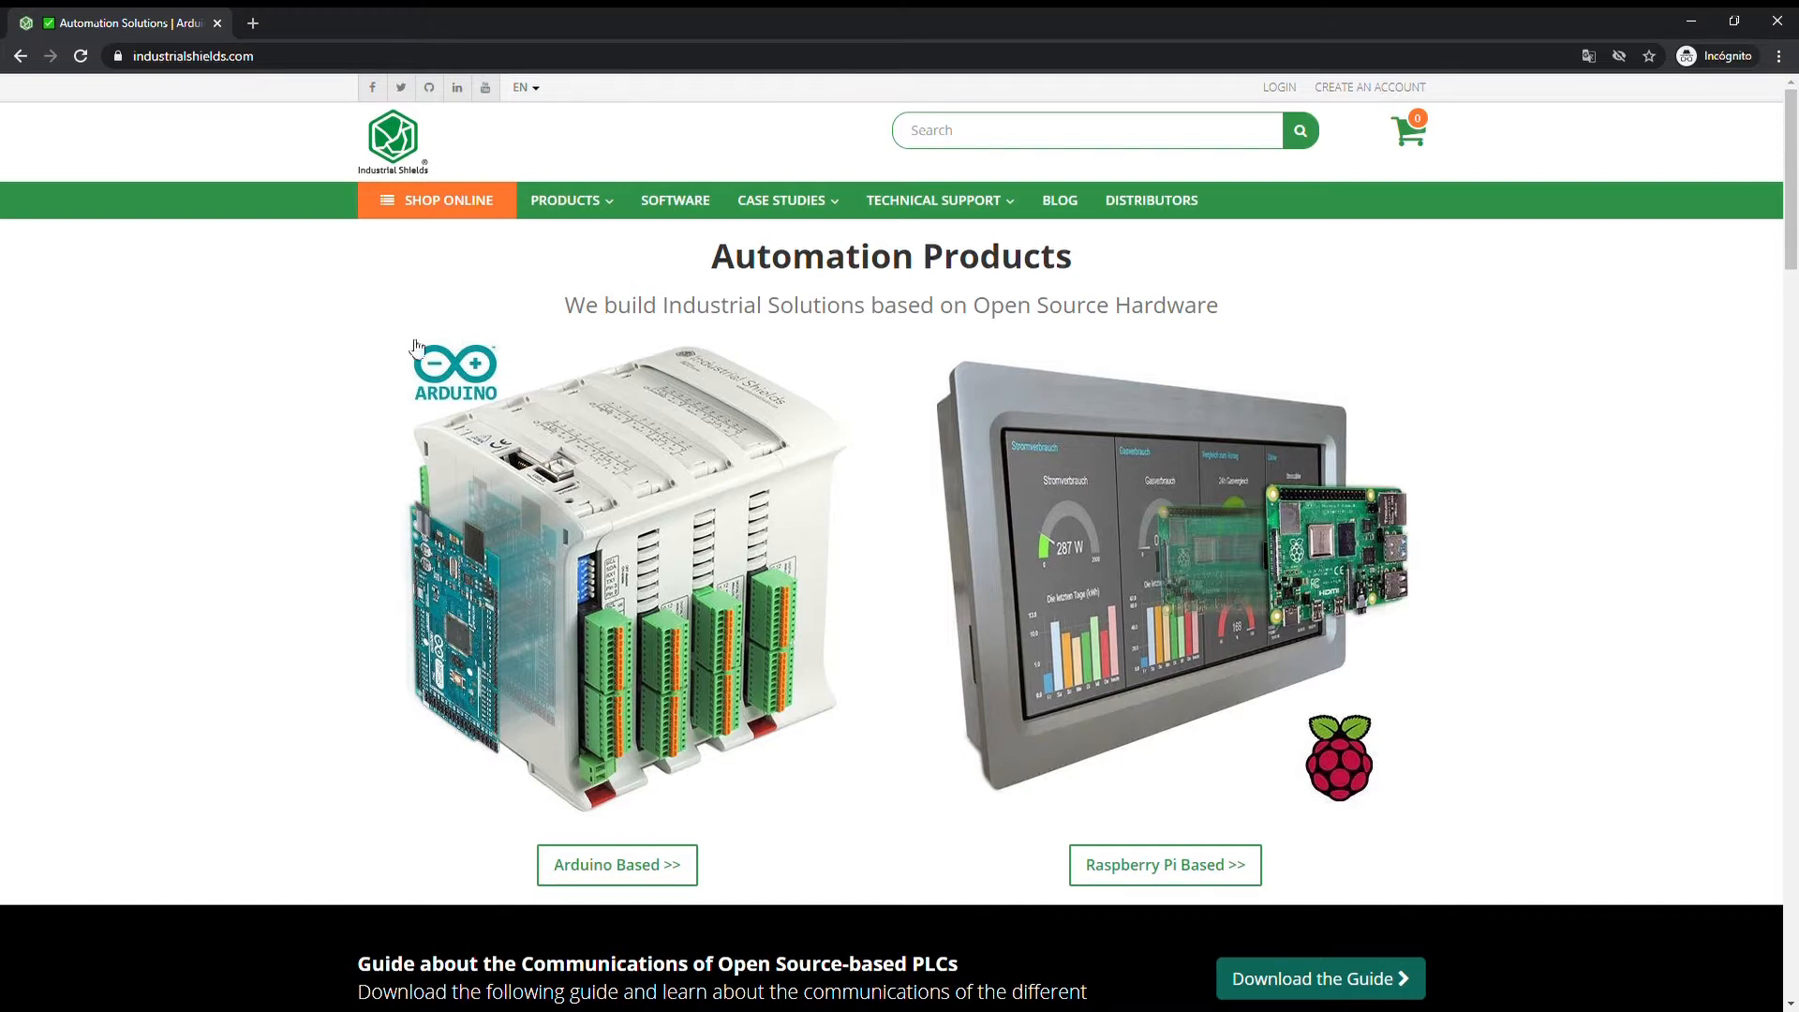
Step: Go to SHOP ONLINE from the navigation bar to list all products
left_click(566, 200)
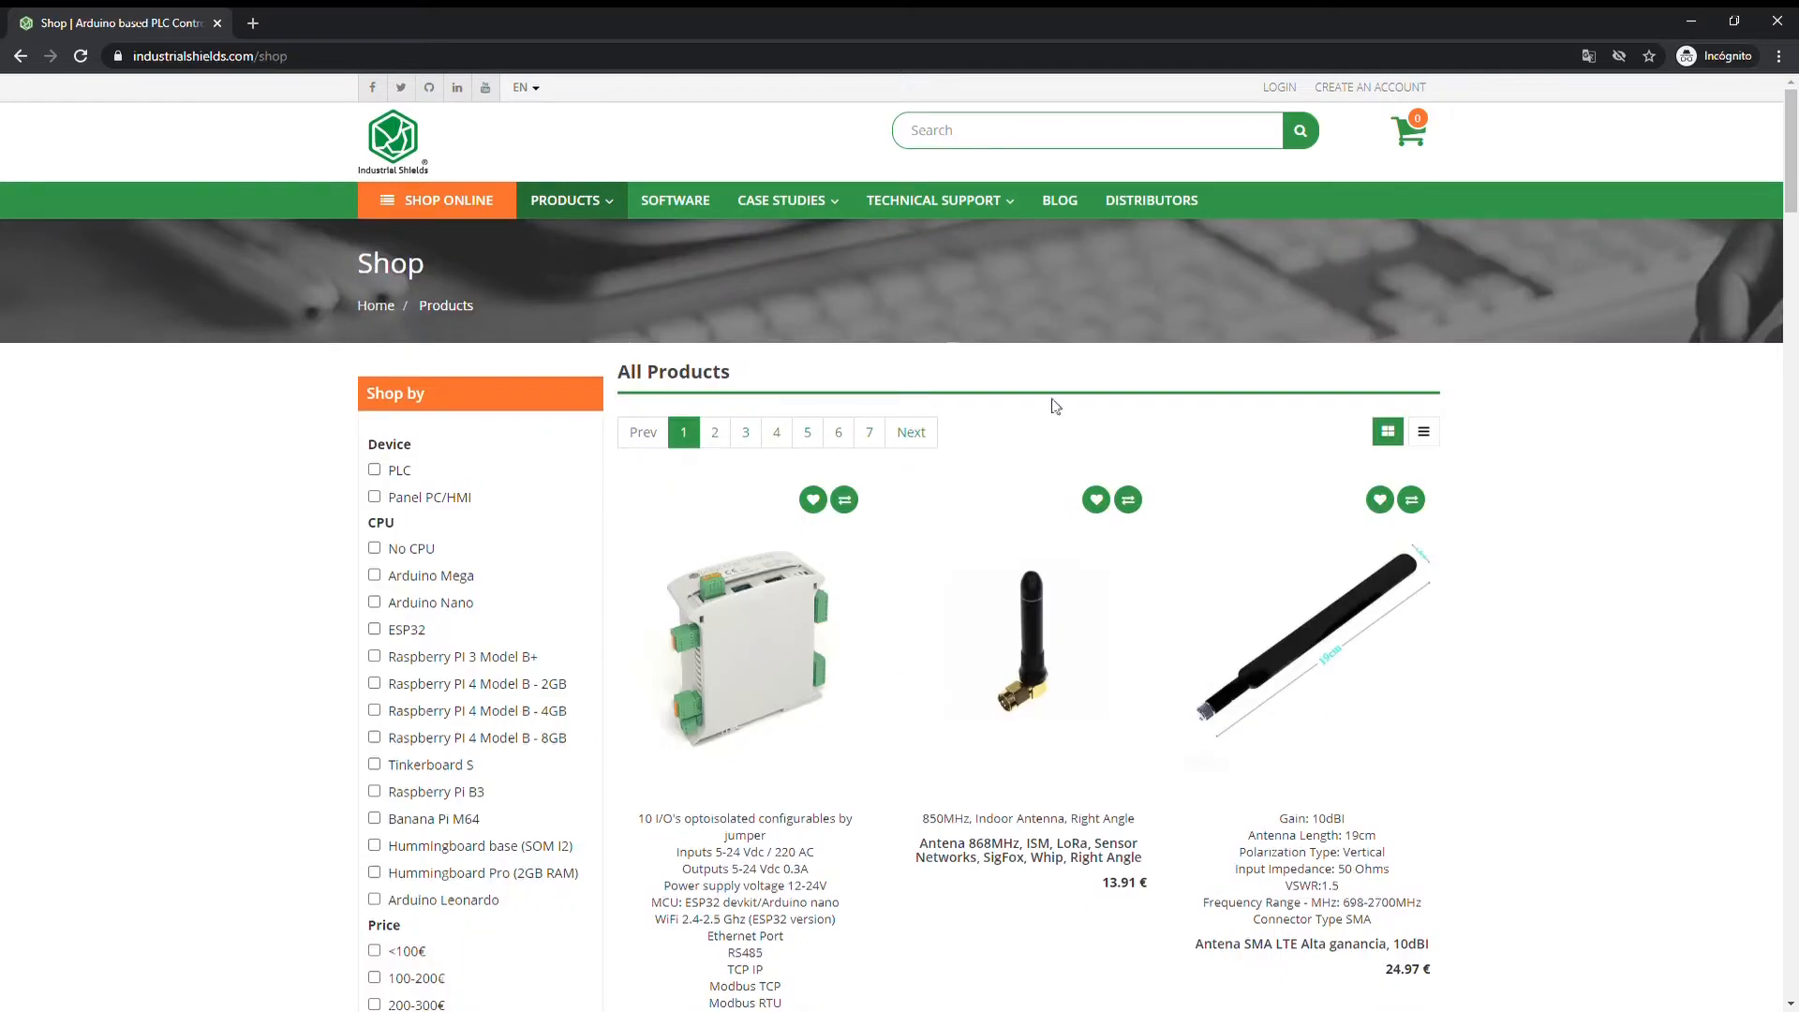
mouse_move(285, 397)
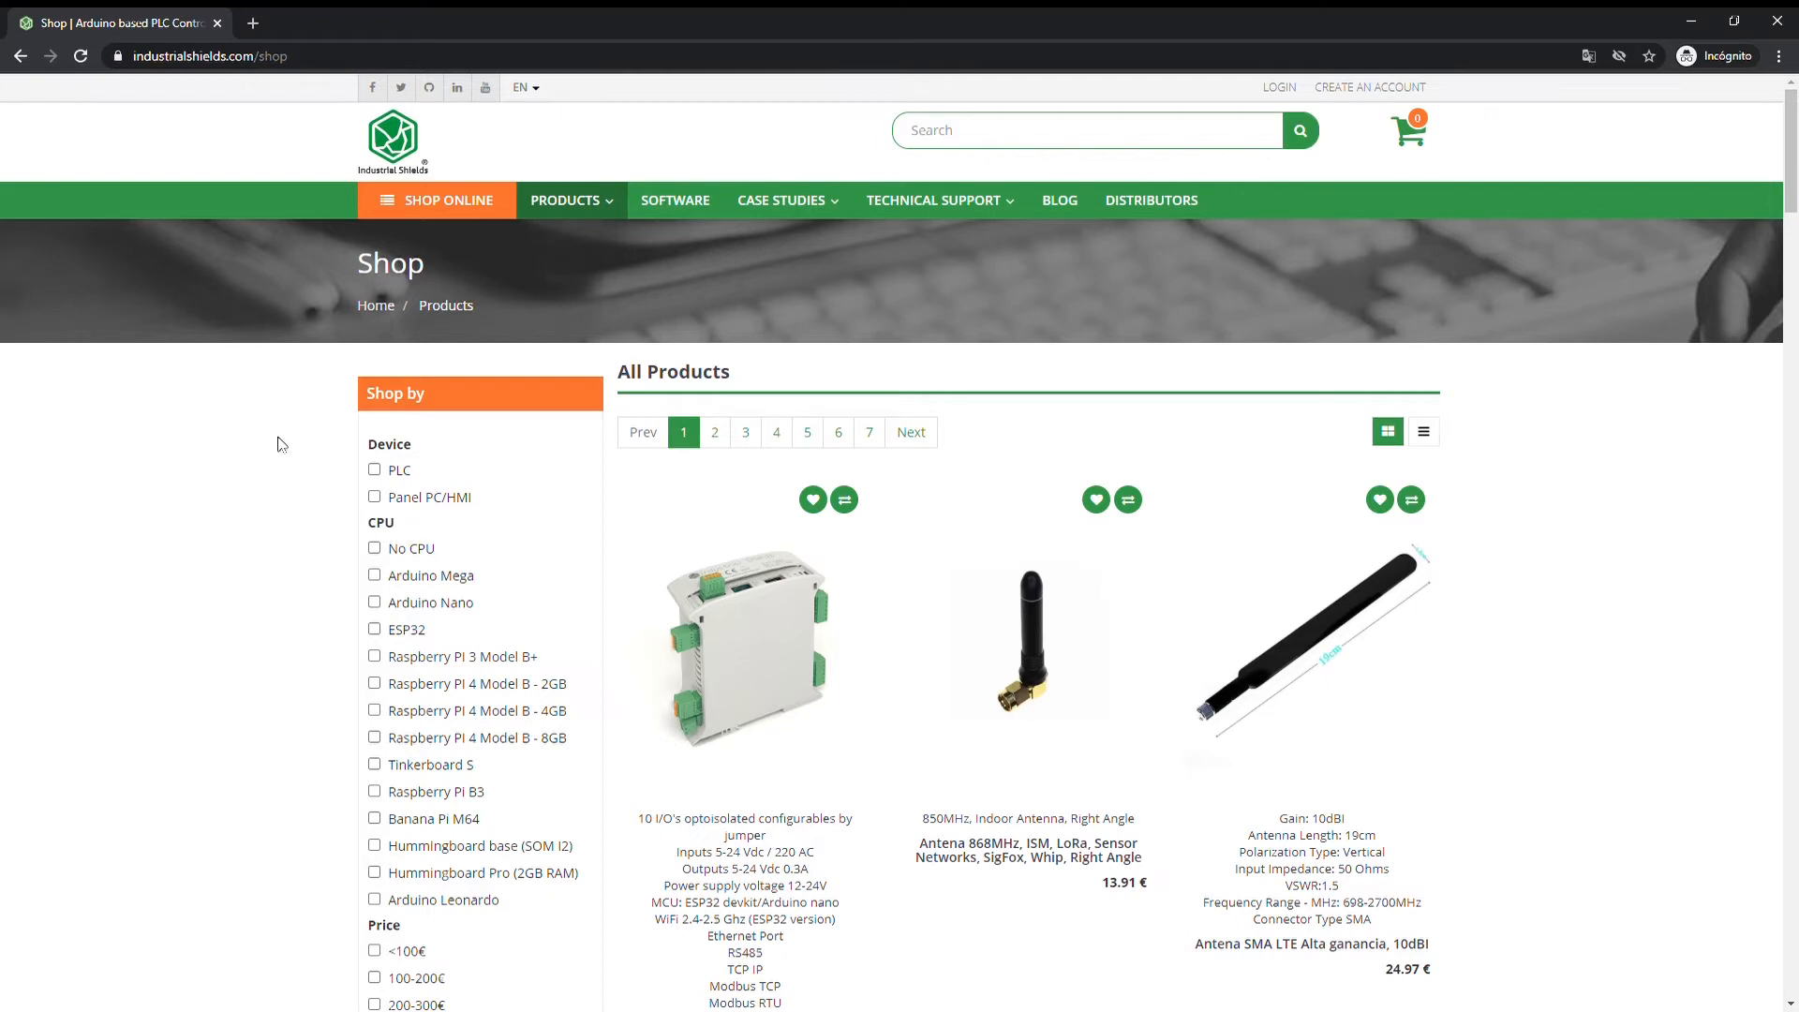
mouse_move(455, 498)
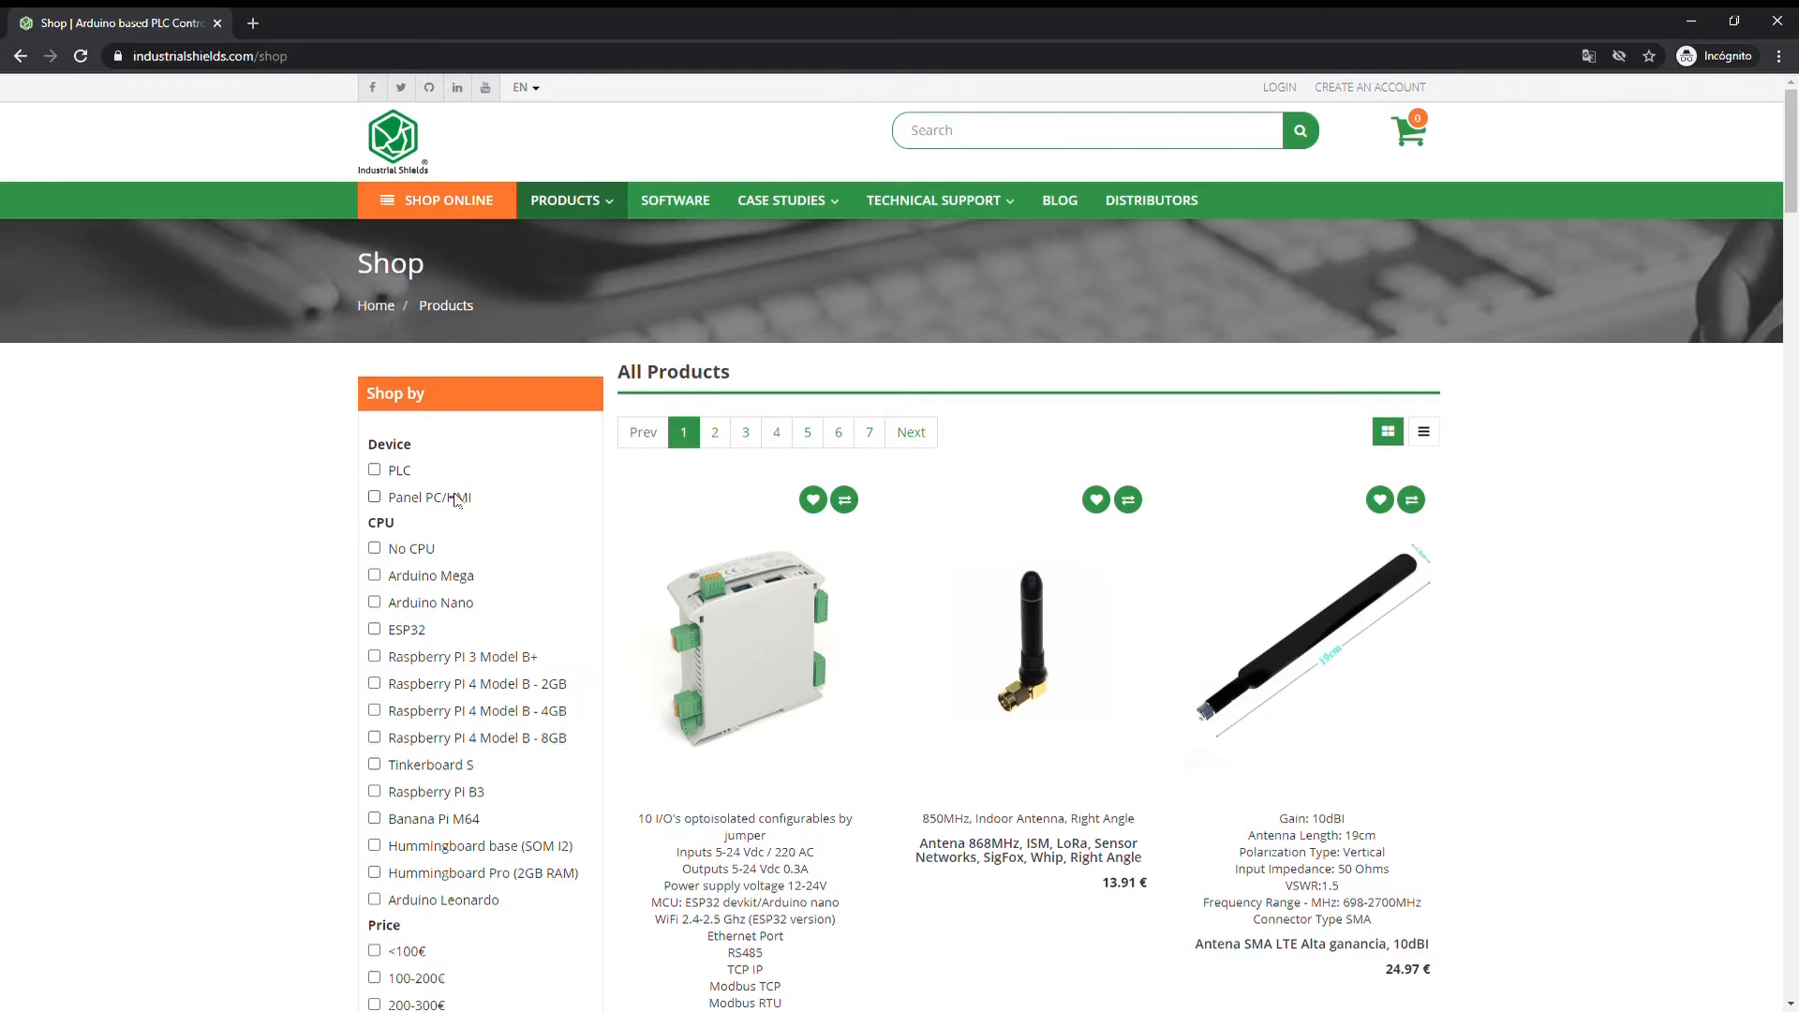
mouse_move(407, 470)
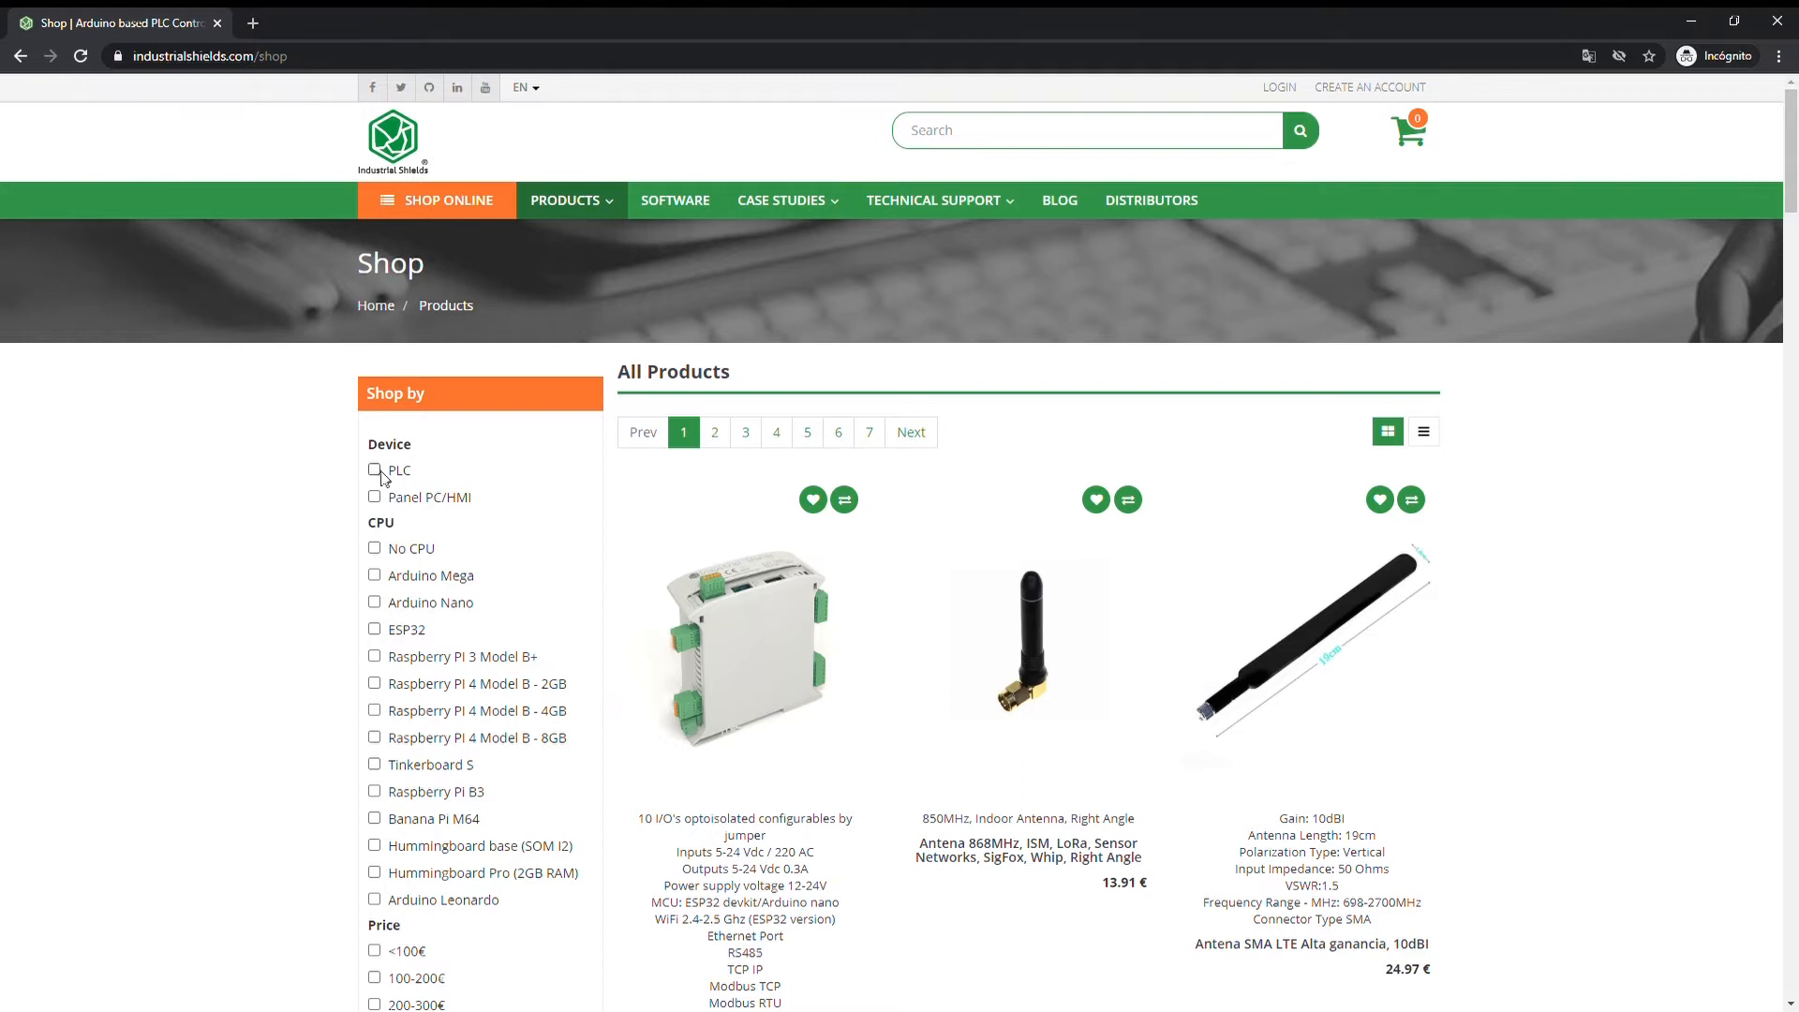
Step: Tick PLC, 300-400€ price range, Inputs 11-20 and Outputs 1-10 in the sidebar filters
left_click(375, 470)
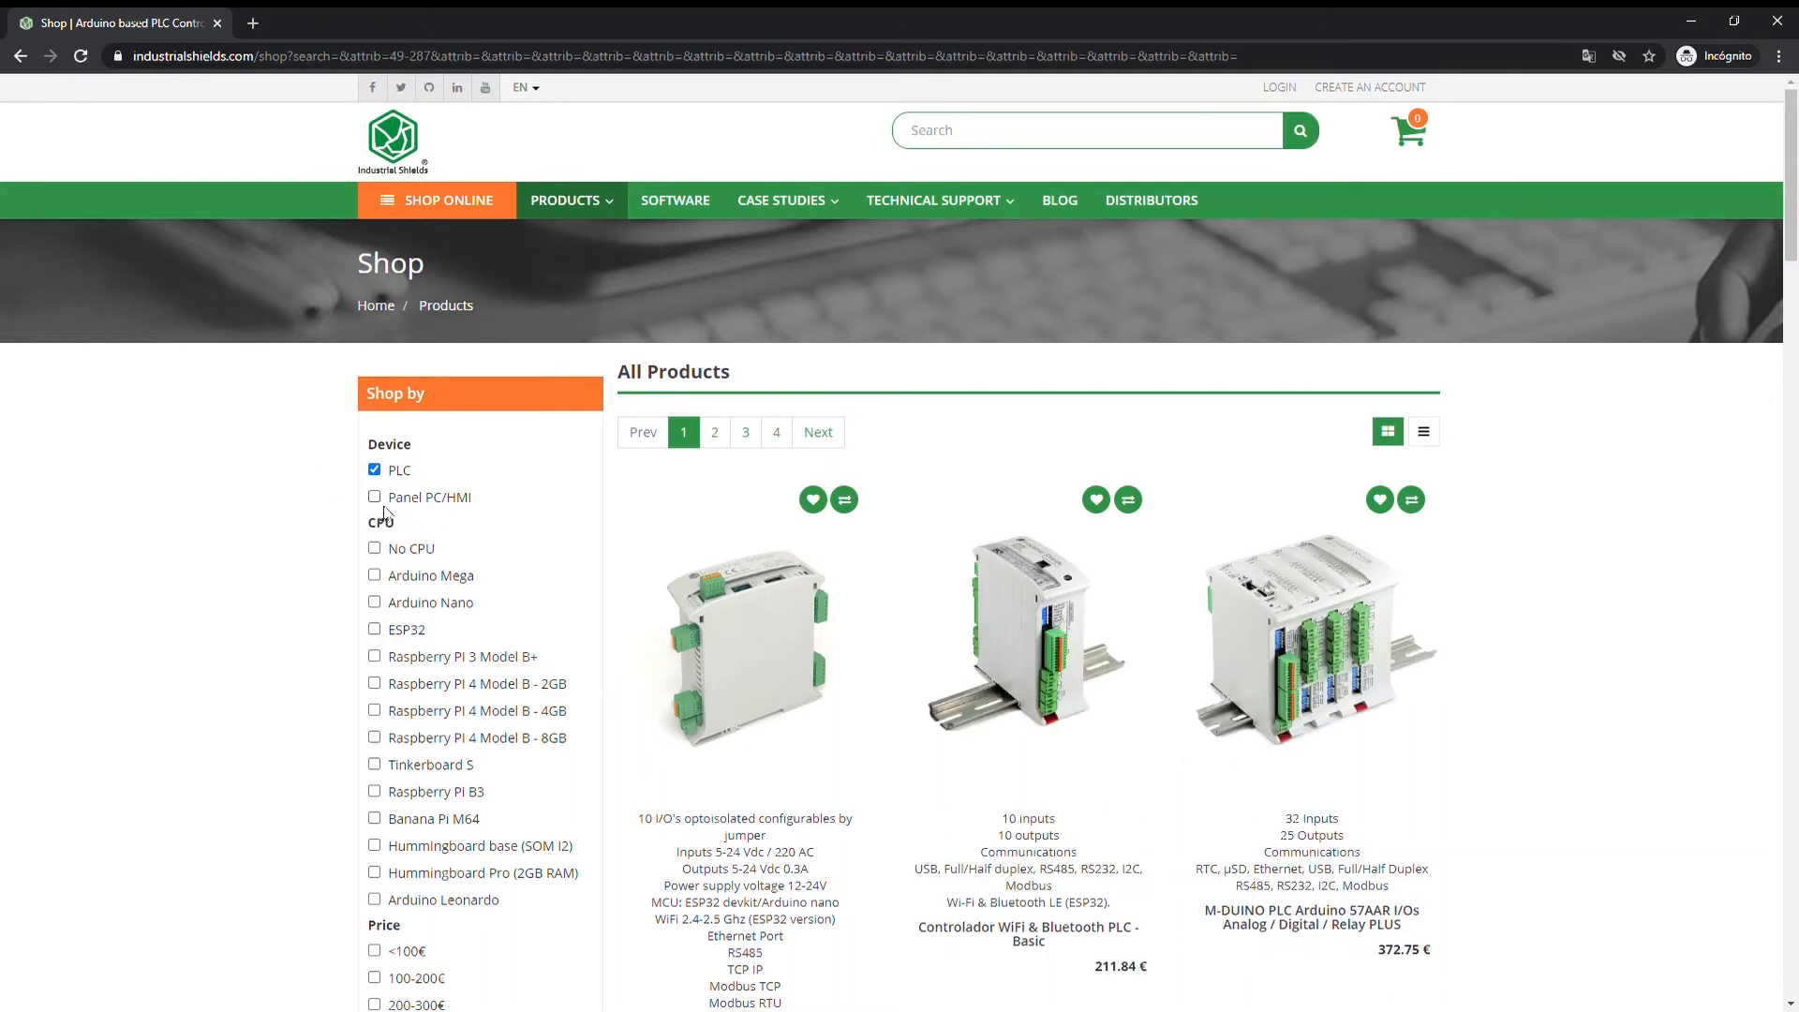
mouse_move(459, 751)
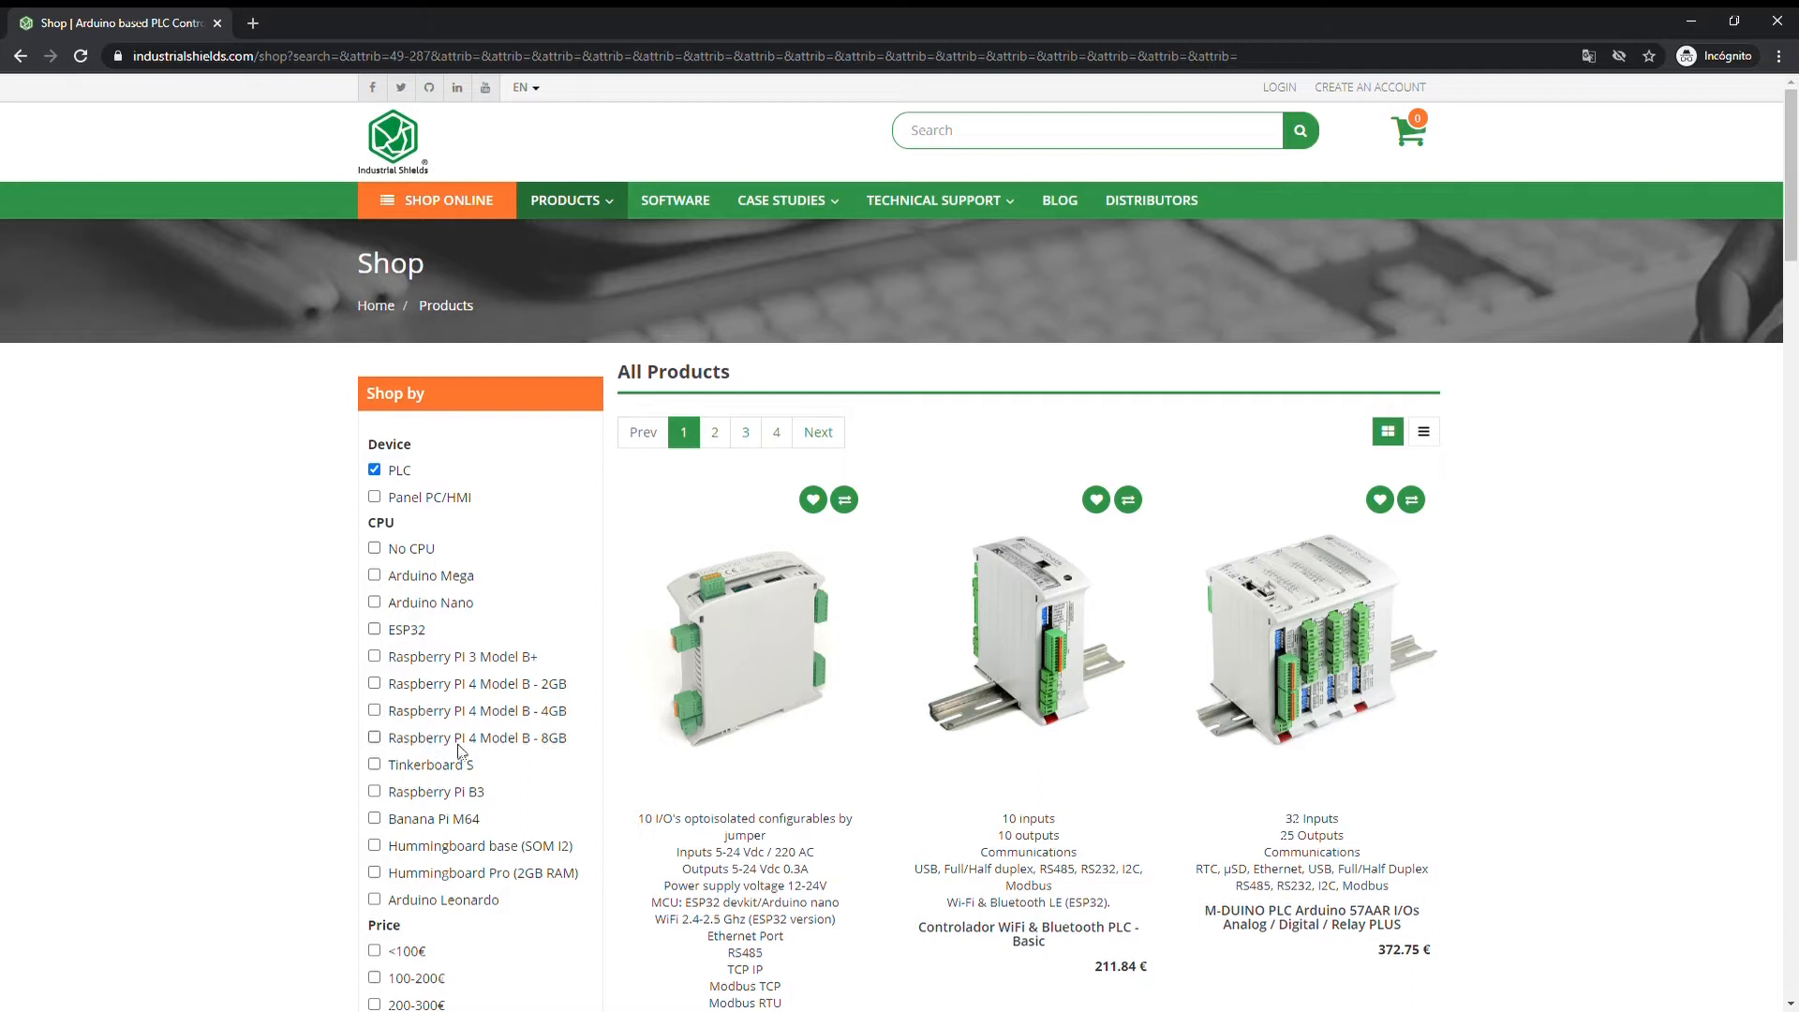
mouse_move(469, 635)
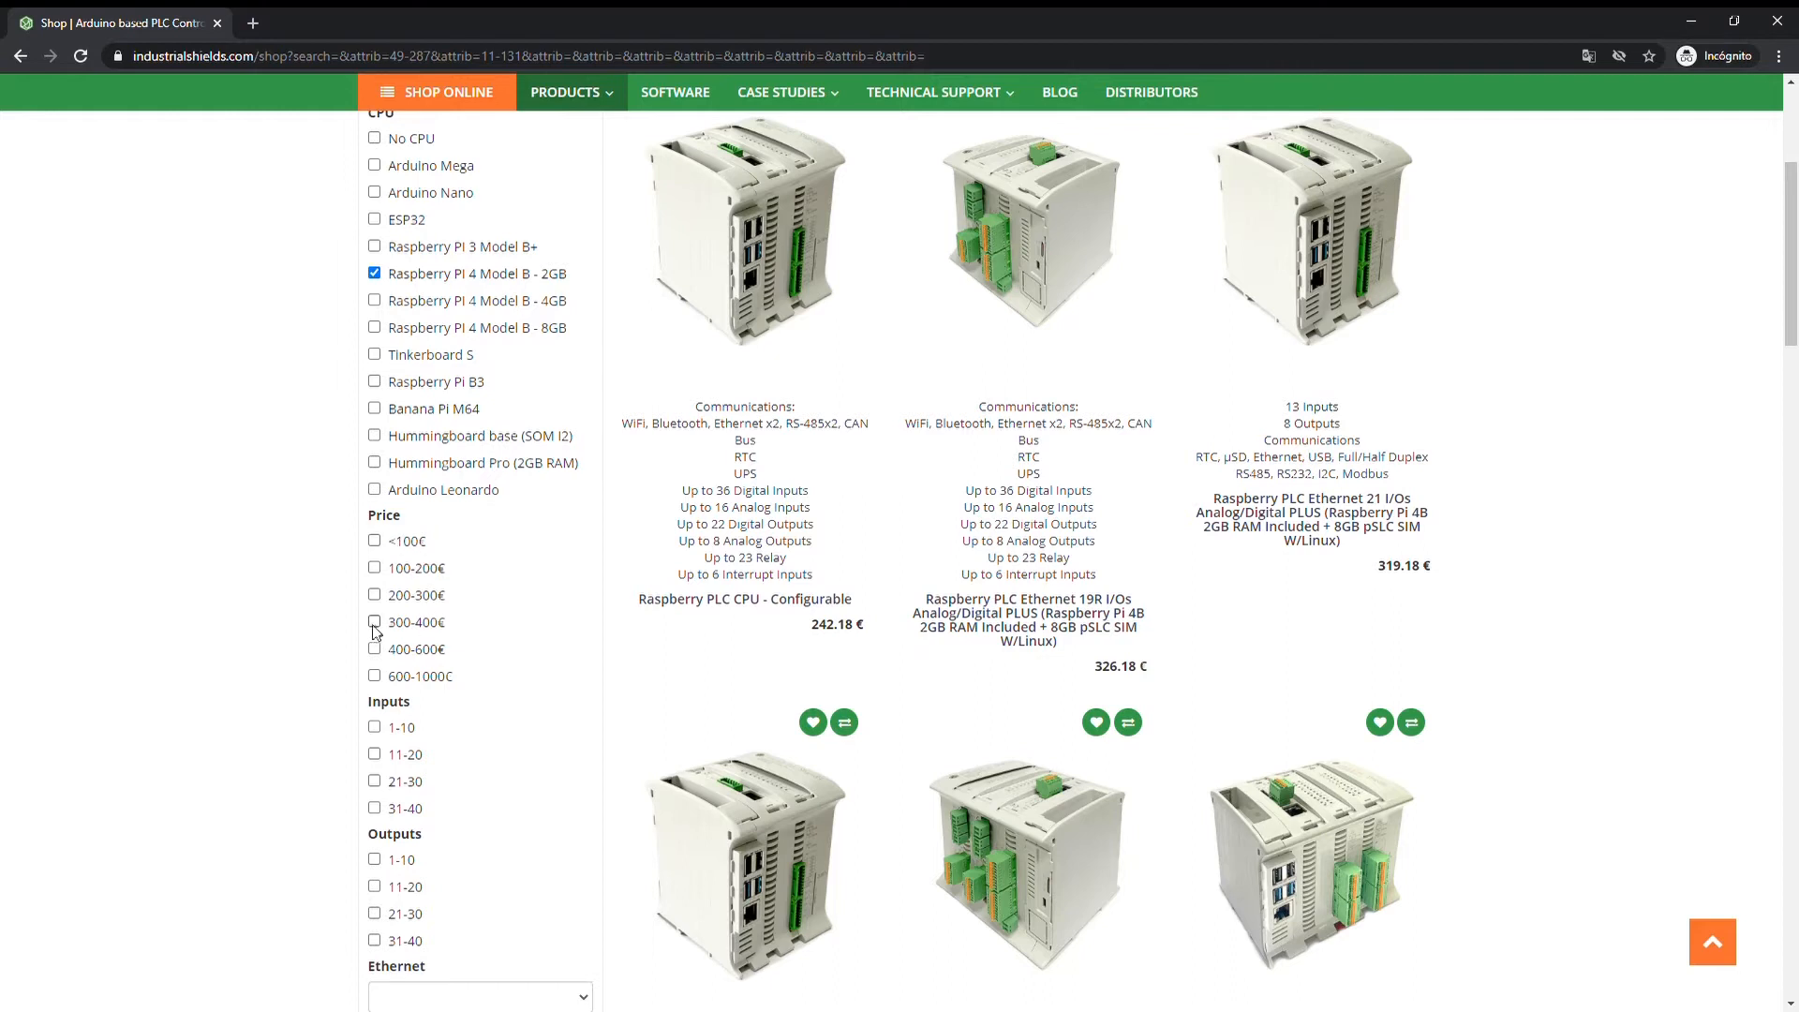
left_click(375, 621)
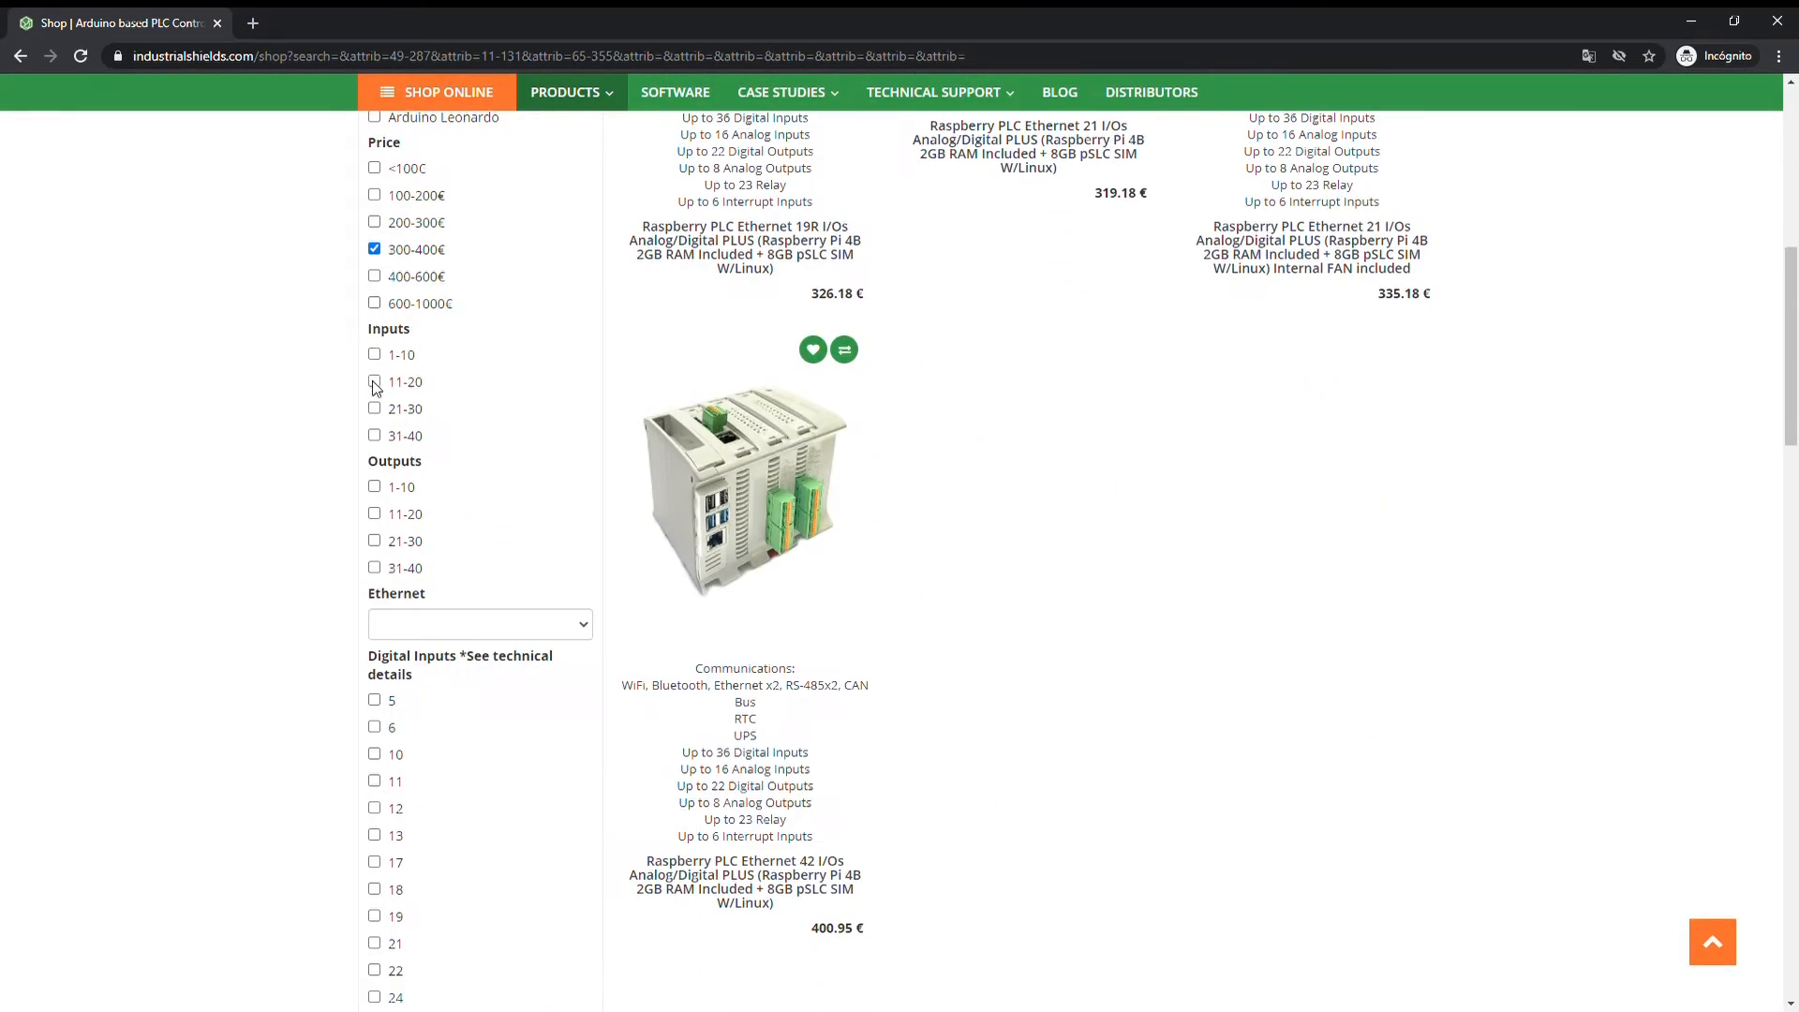
left_click(375, 382)
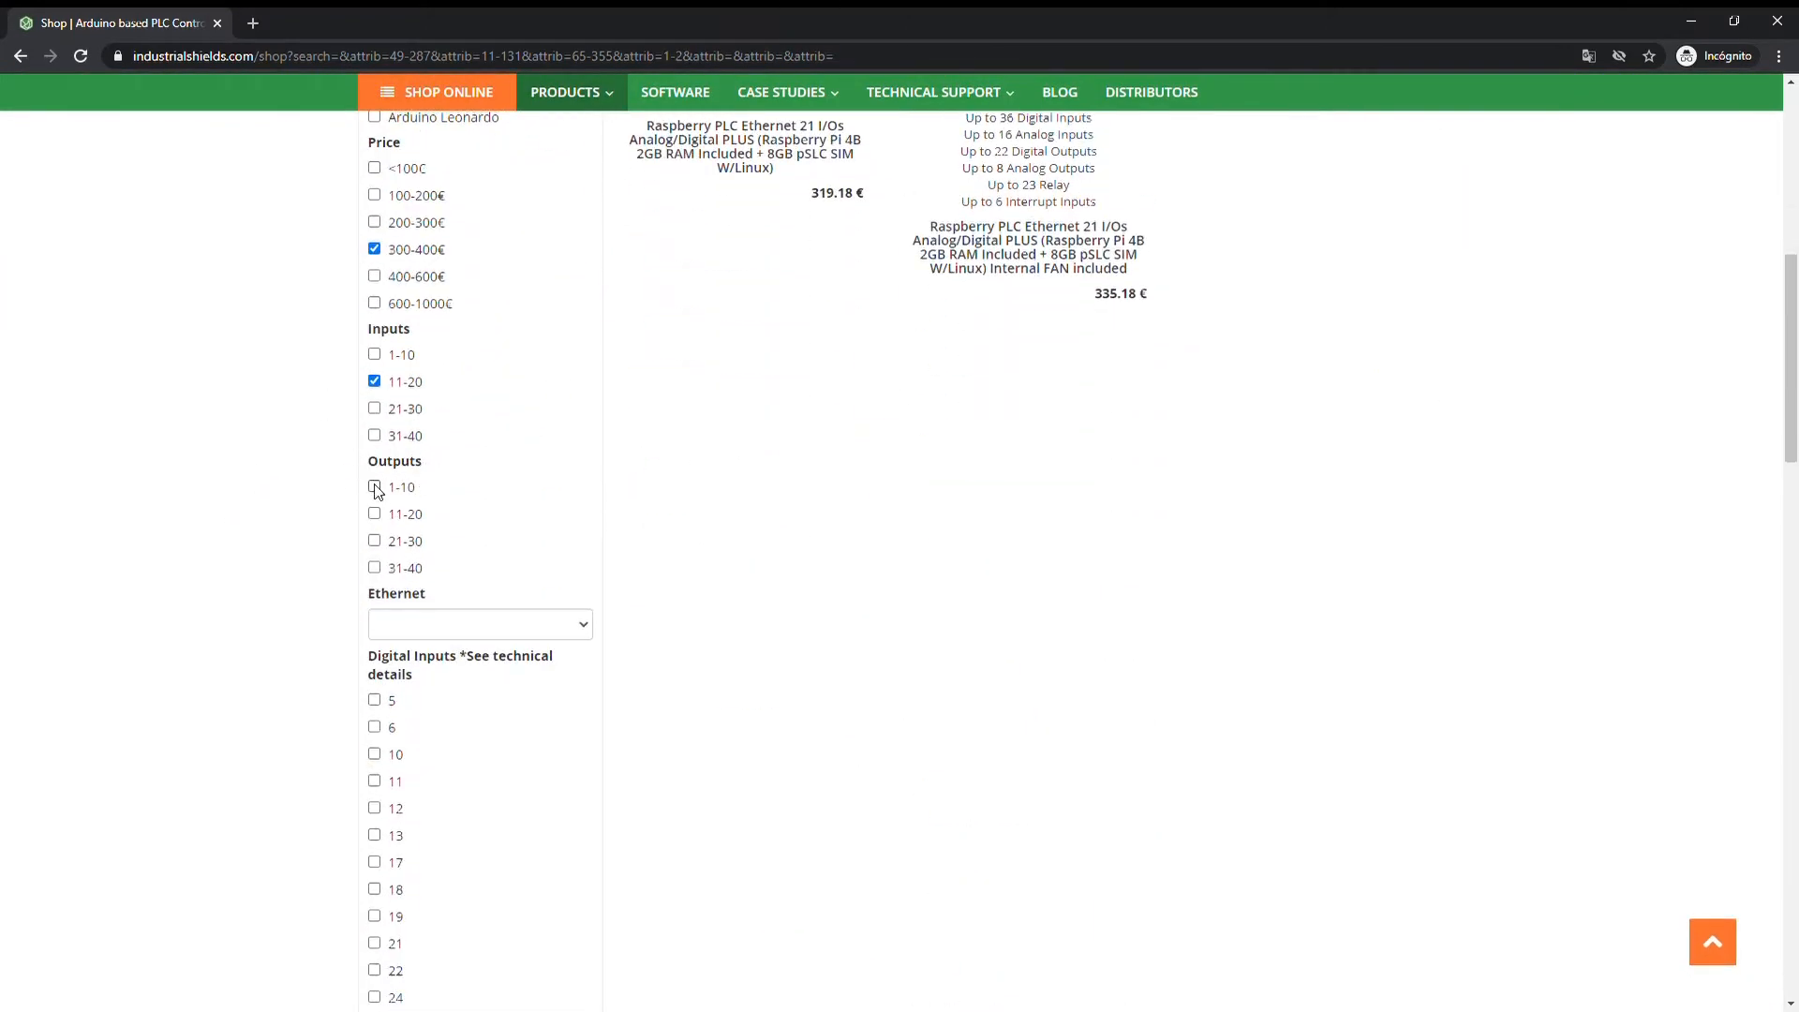
left_click(375, 487)
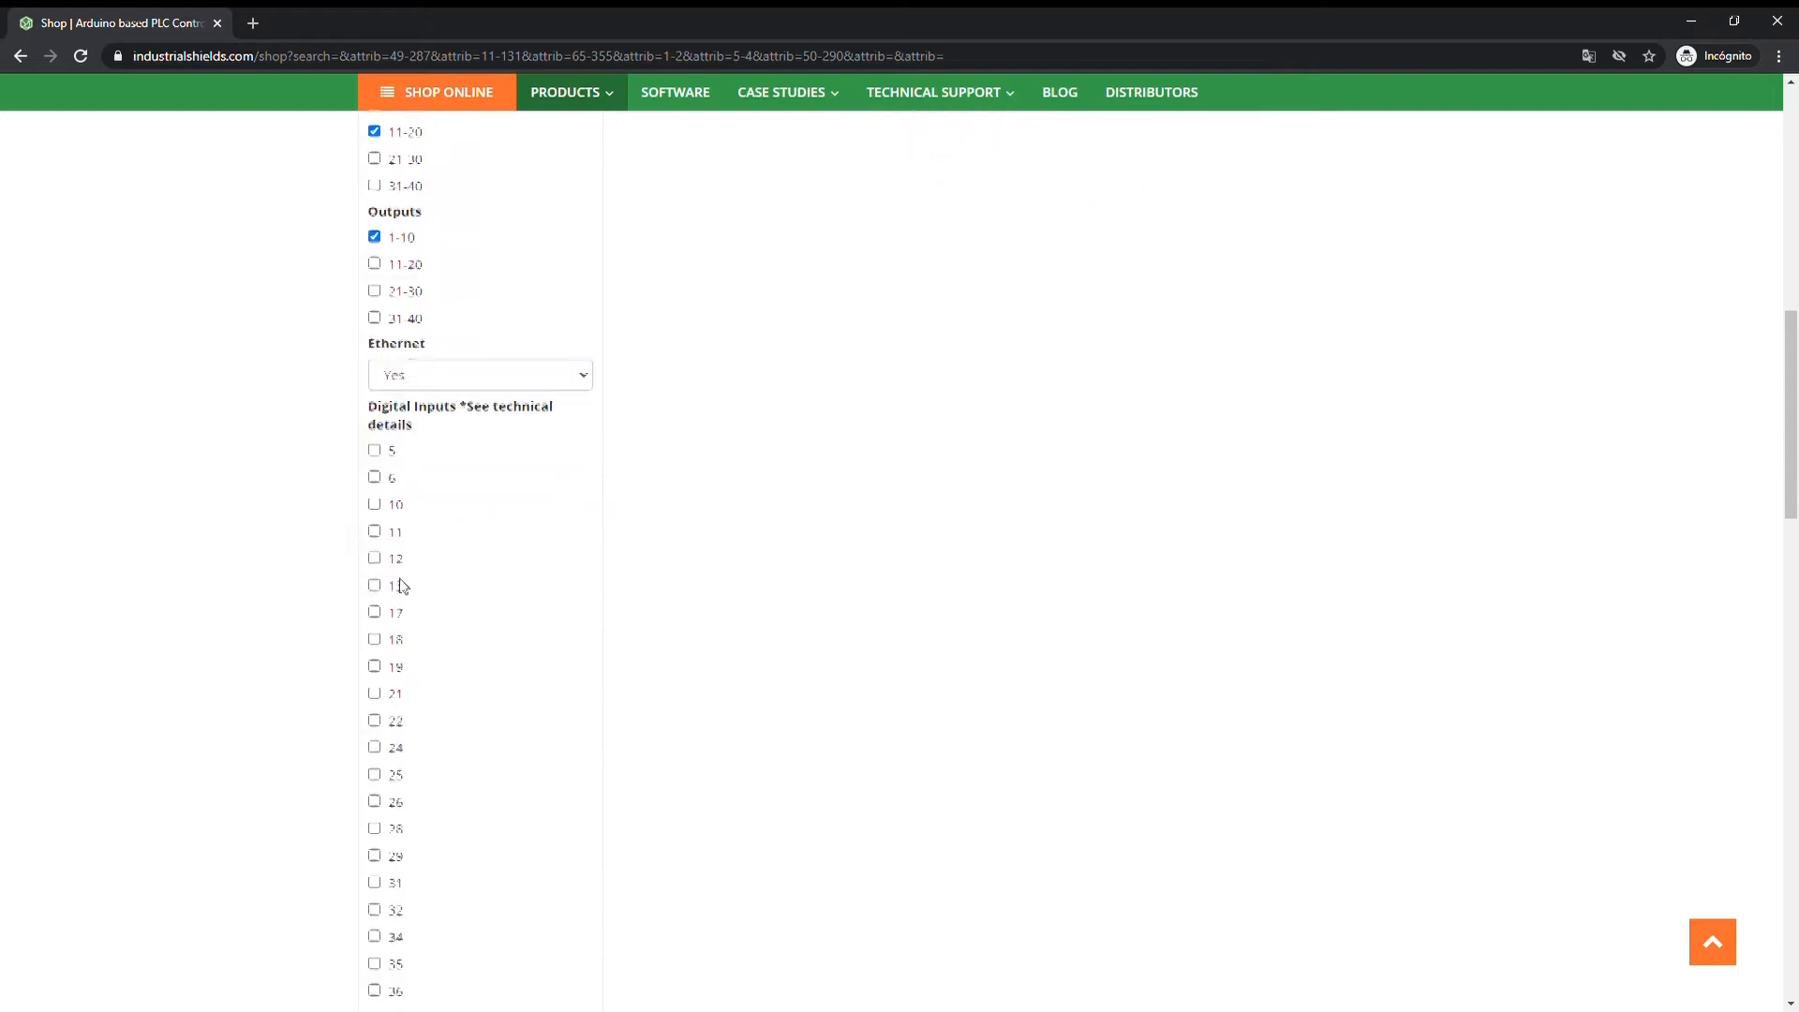
Step: Tick Digital Inputs 13 and Interrupt Input 2 further down the sidebar
scroll("down", 3)
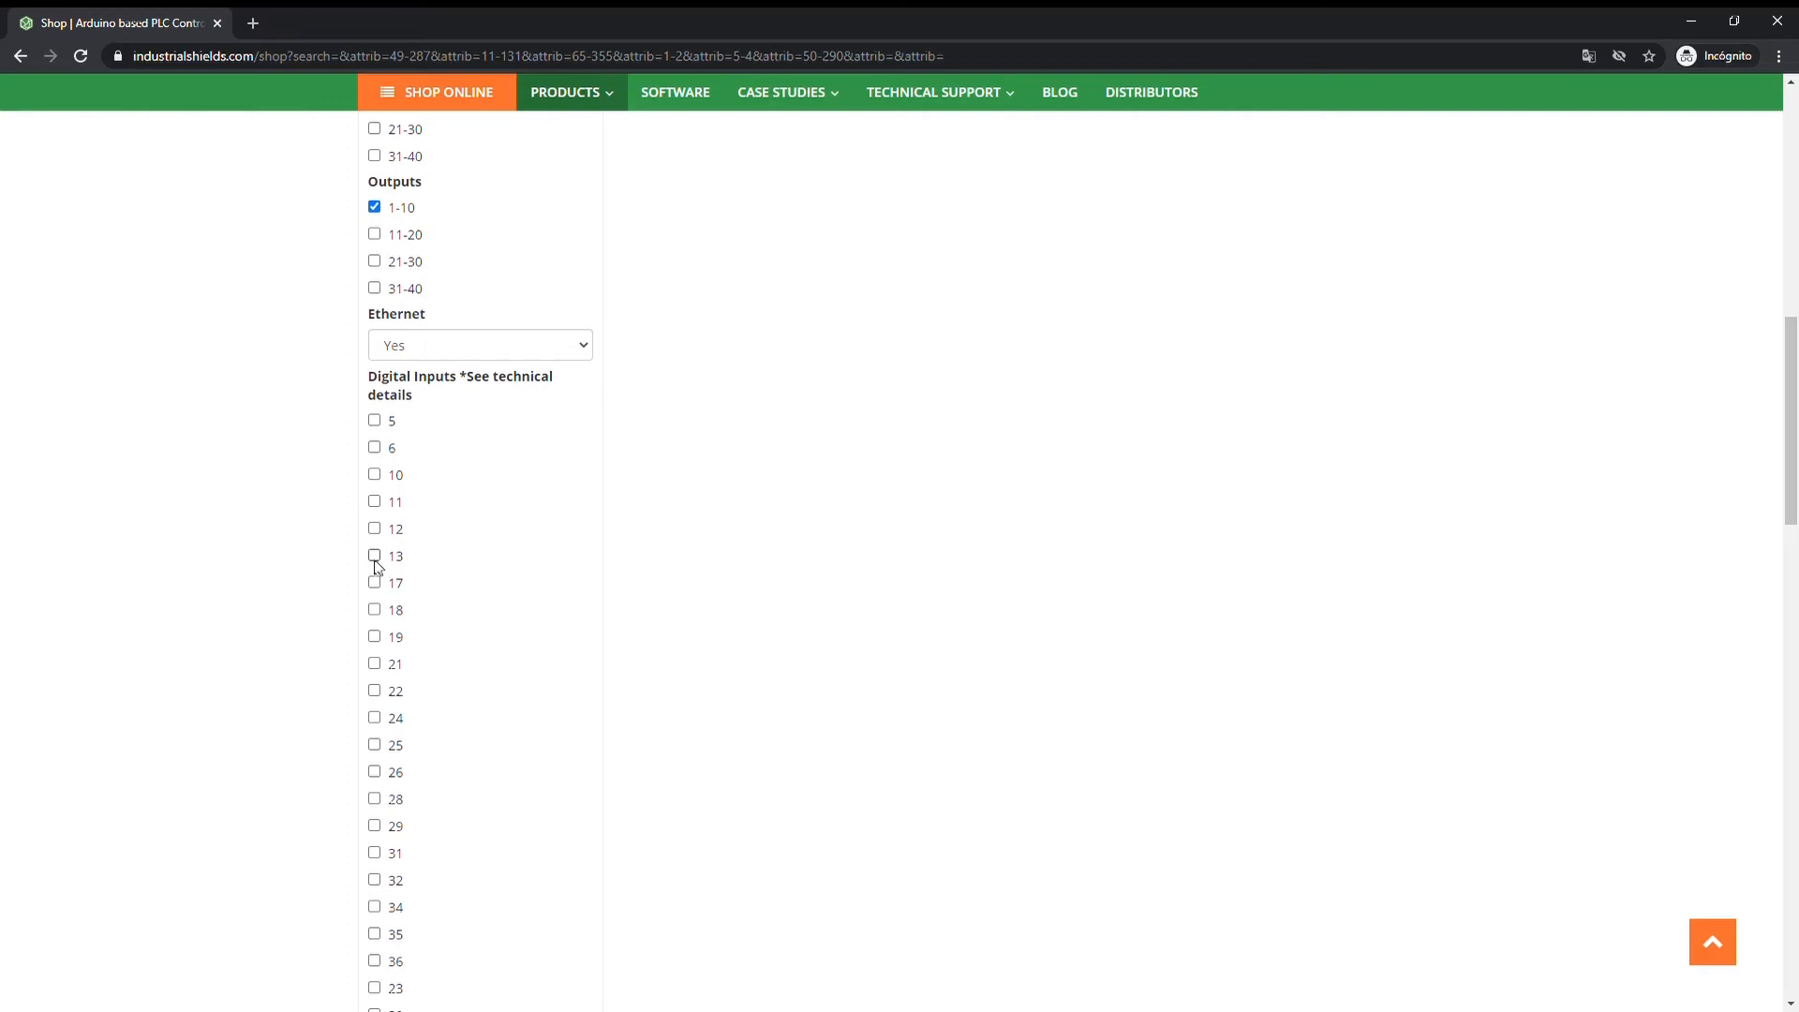
left_click(375, 555)
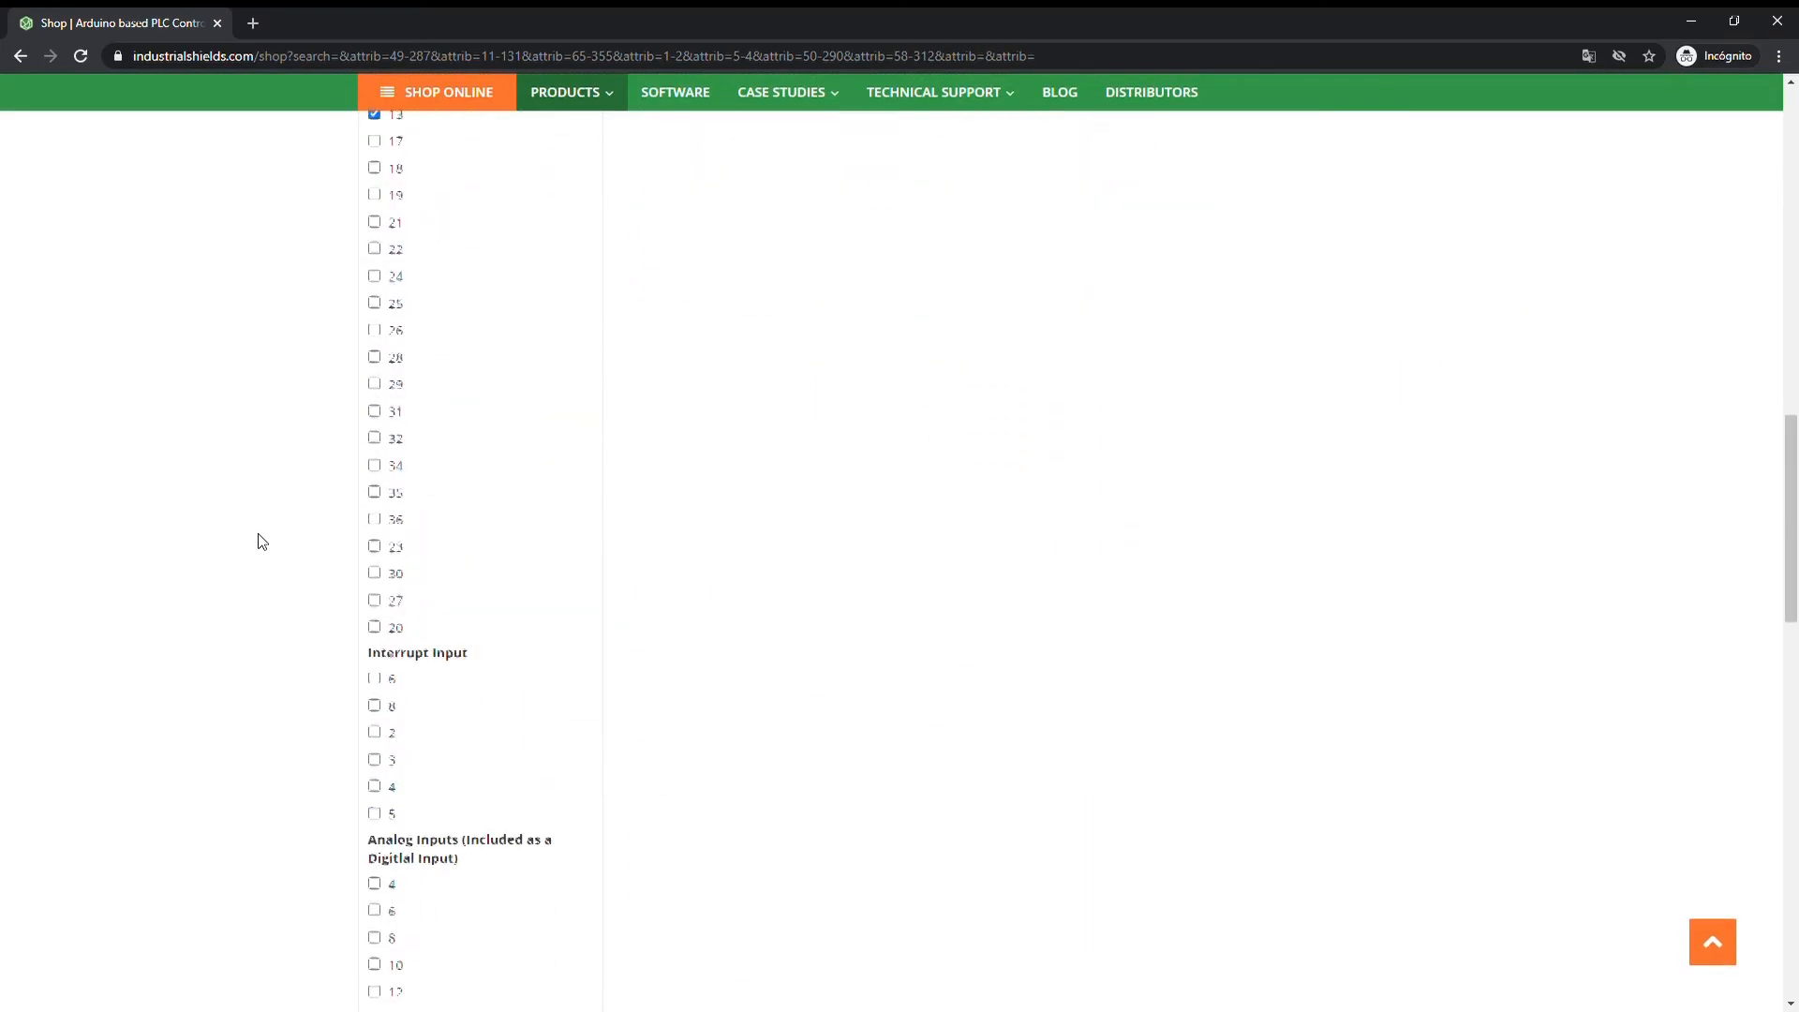
scroll("down", 3)
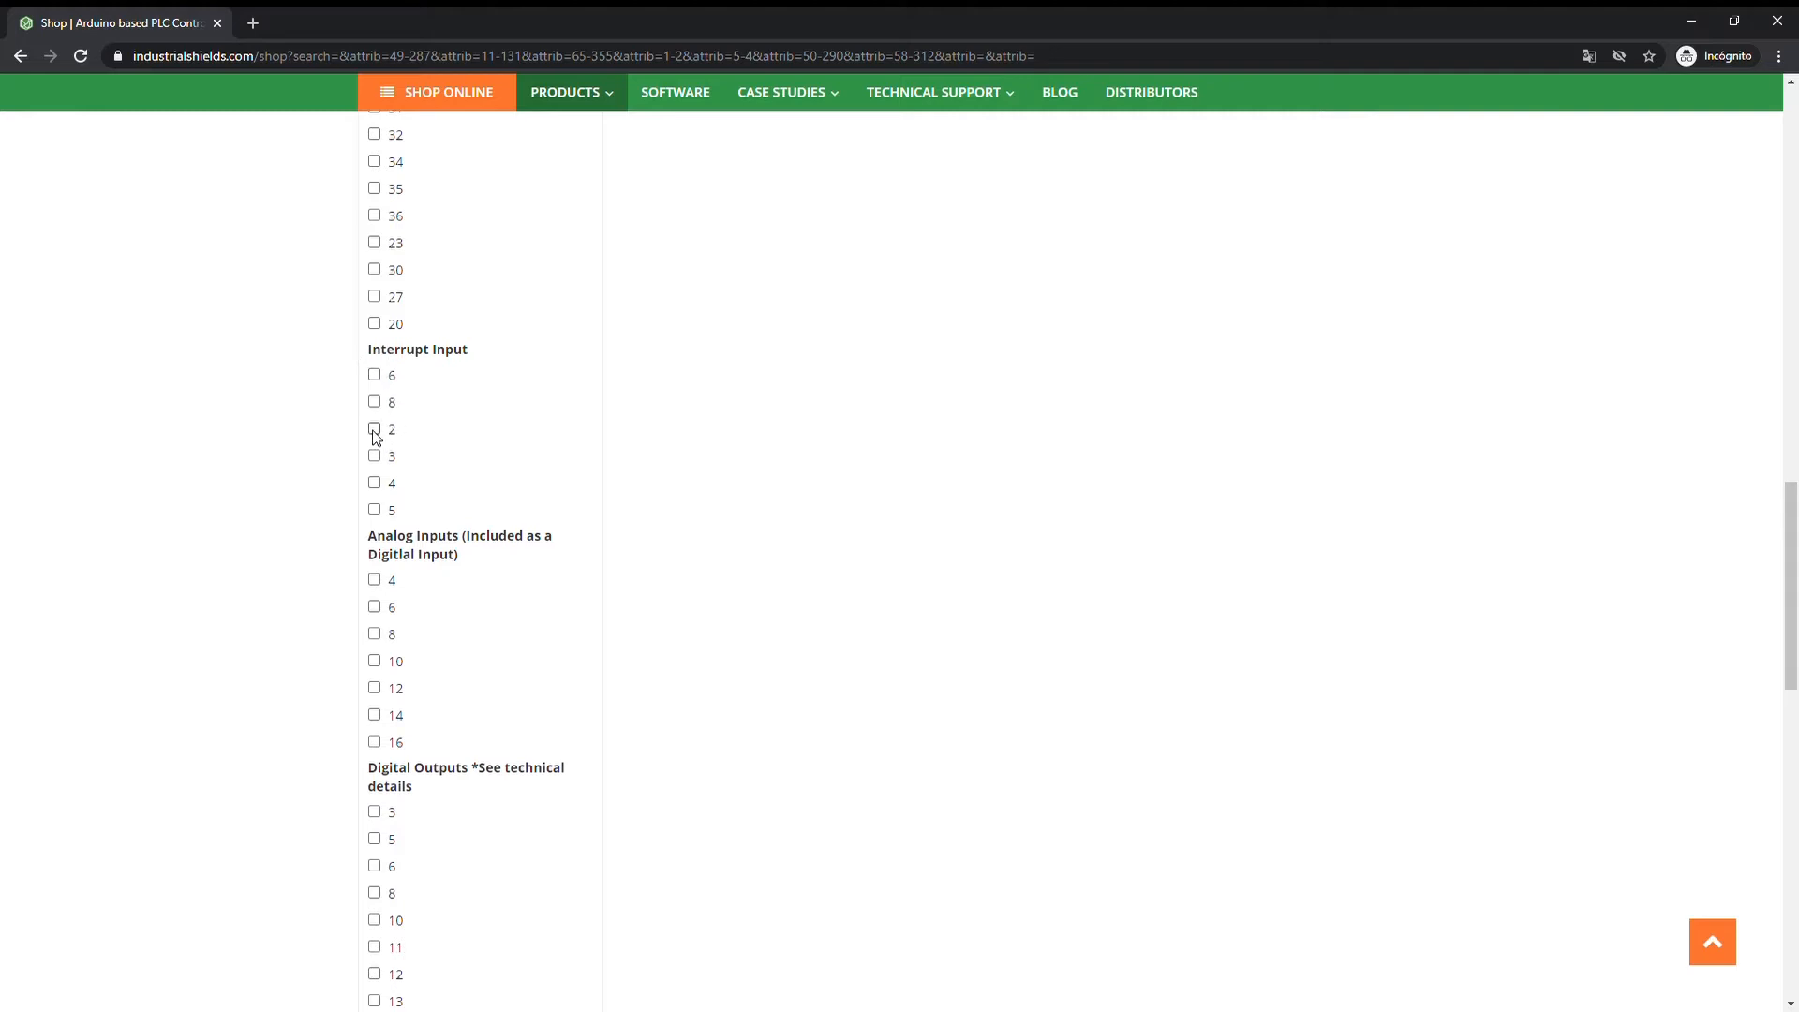
left_click(375, 429)
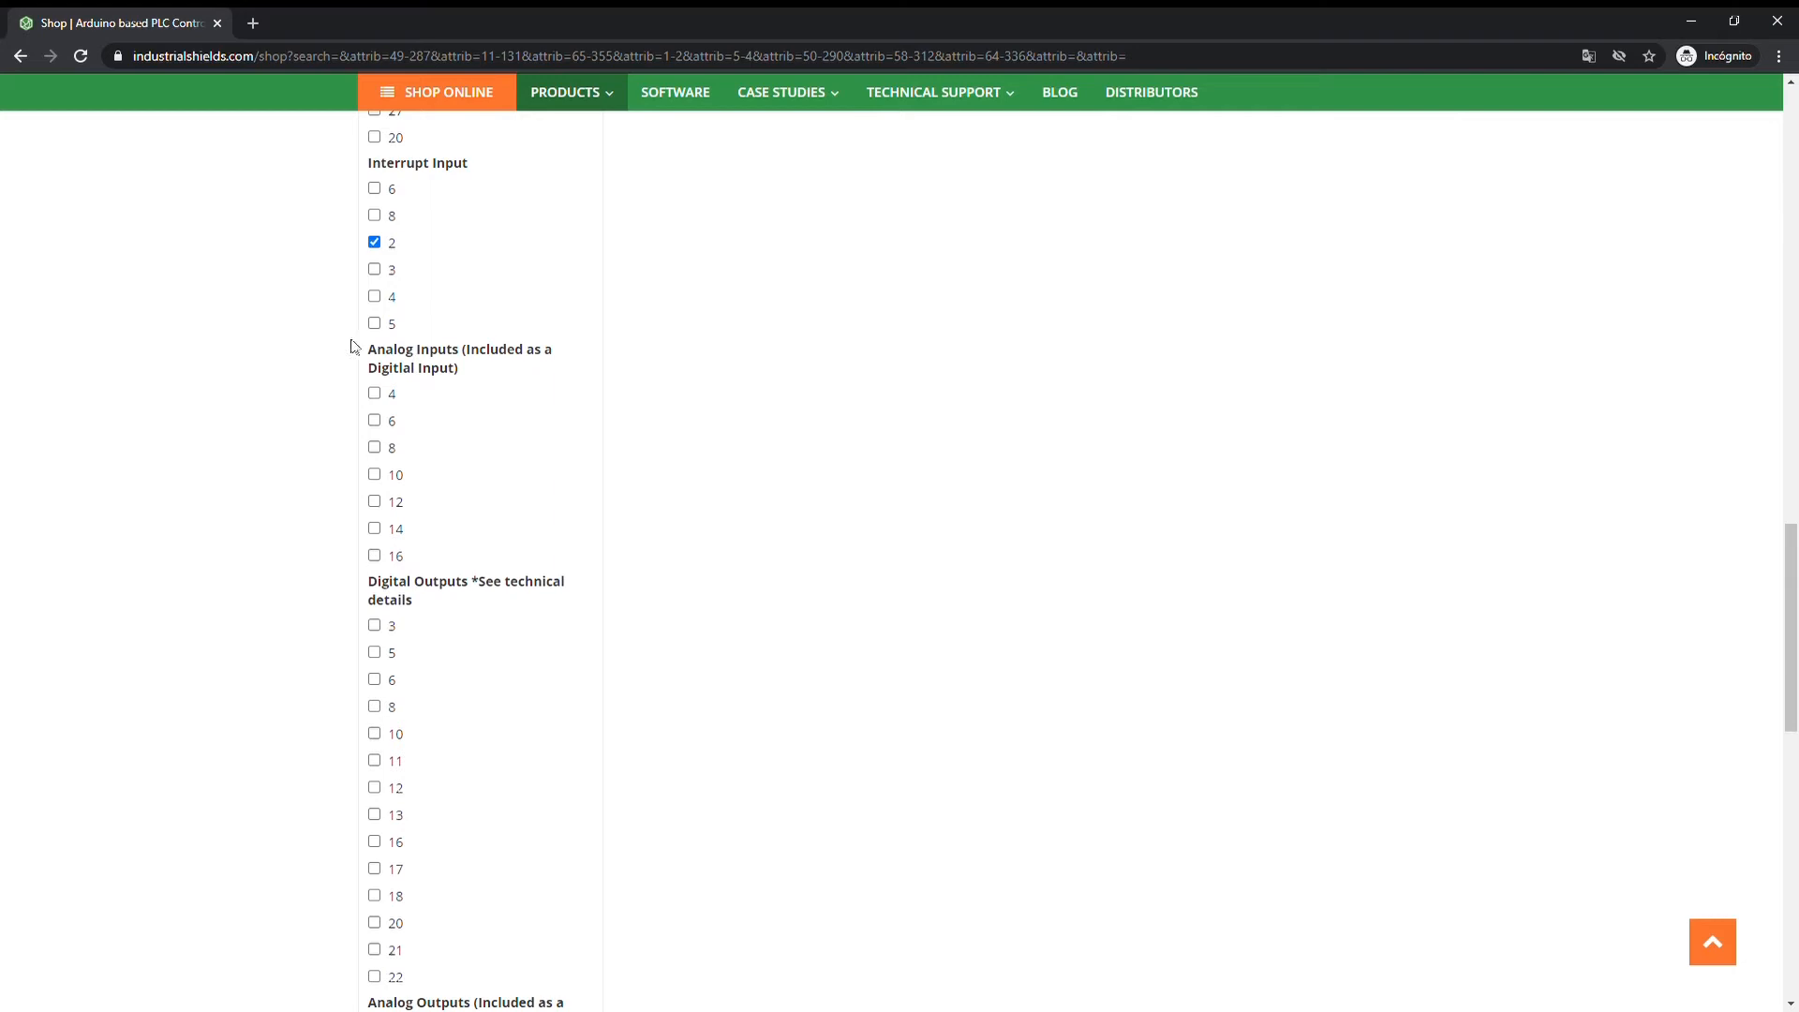
mouse_move(438, 376)
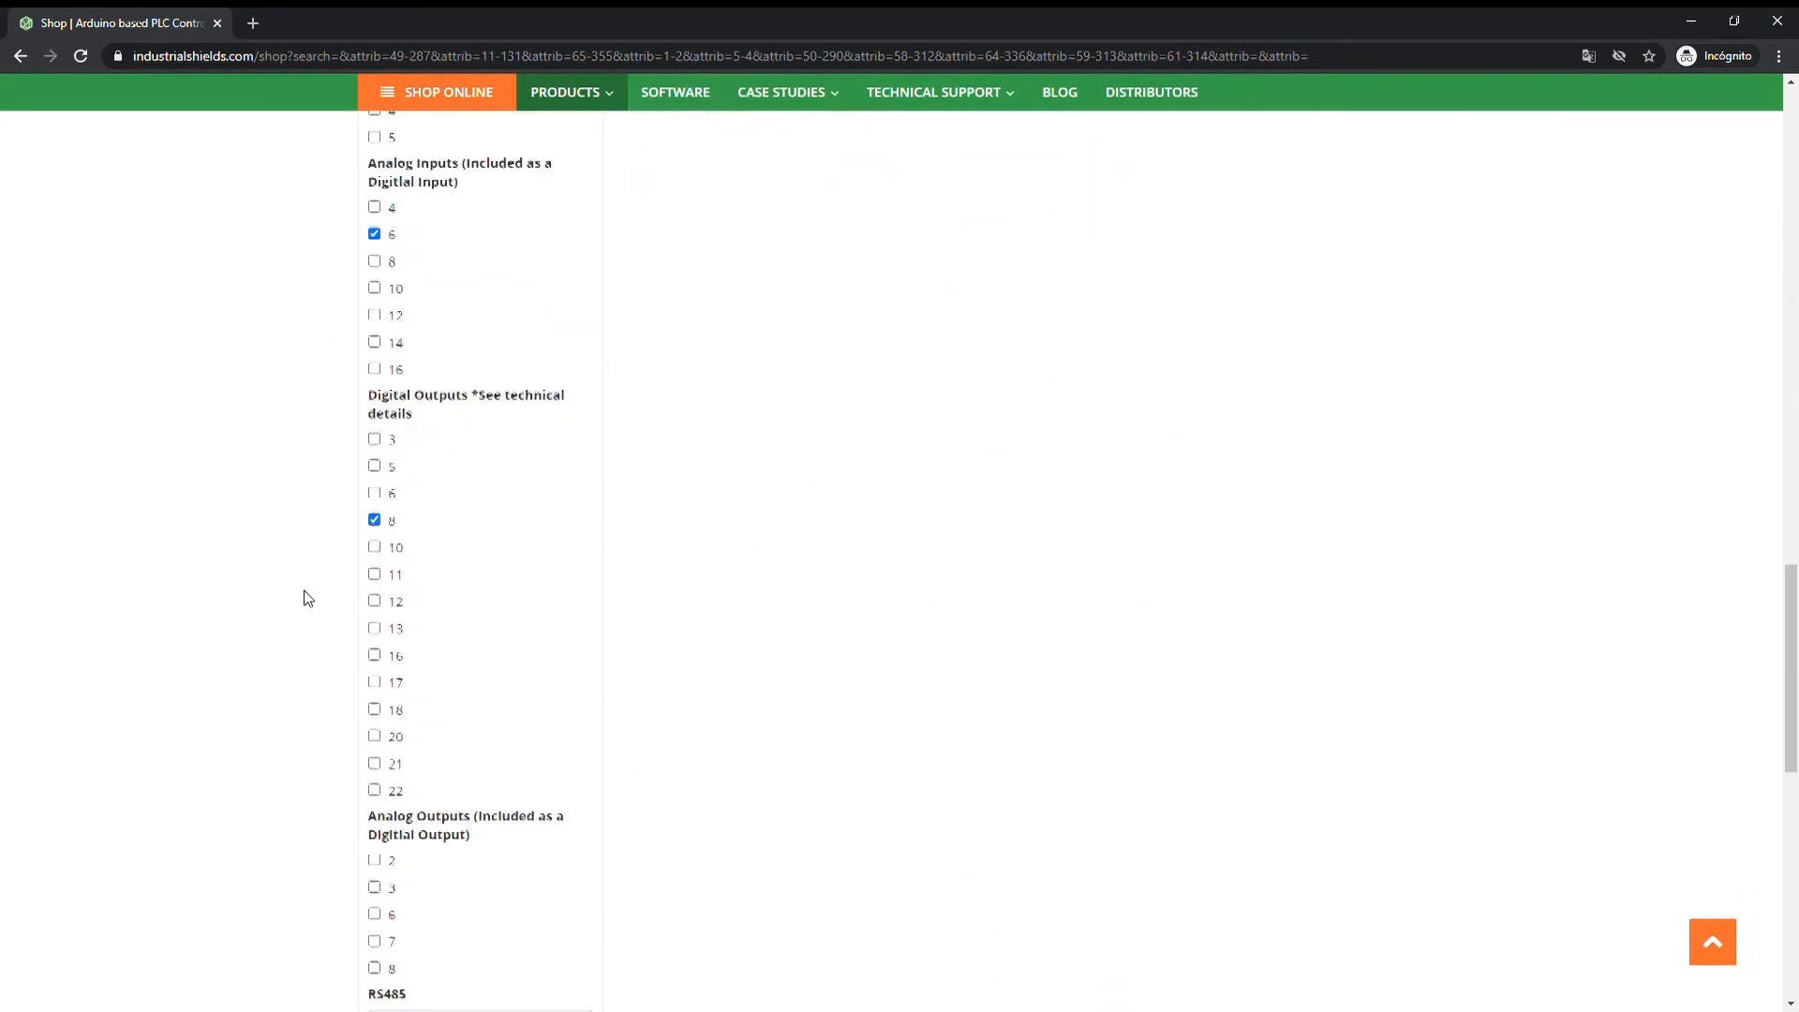
Step: Scroll the sidebar down through the Analog Inputs, Digital Outputs and Analog Outputs filters
scroll("down", 3)
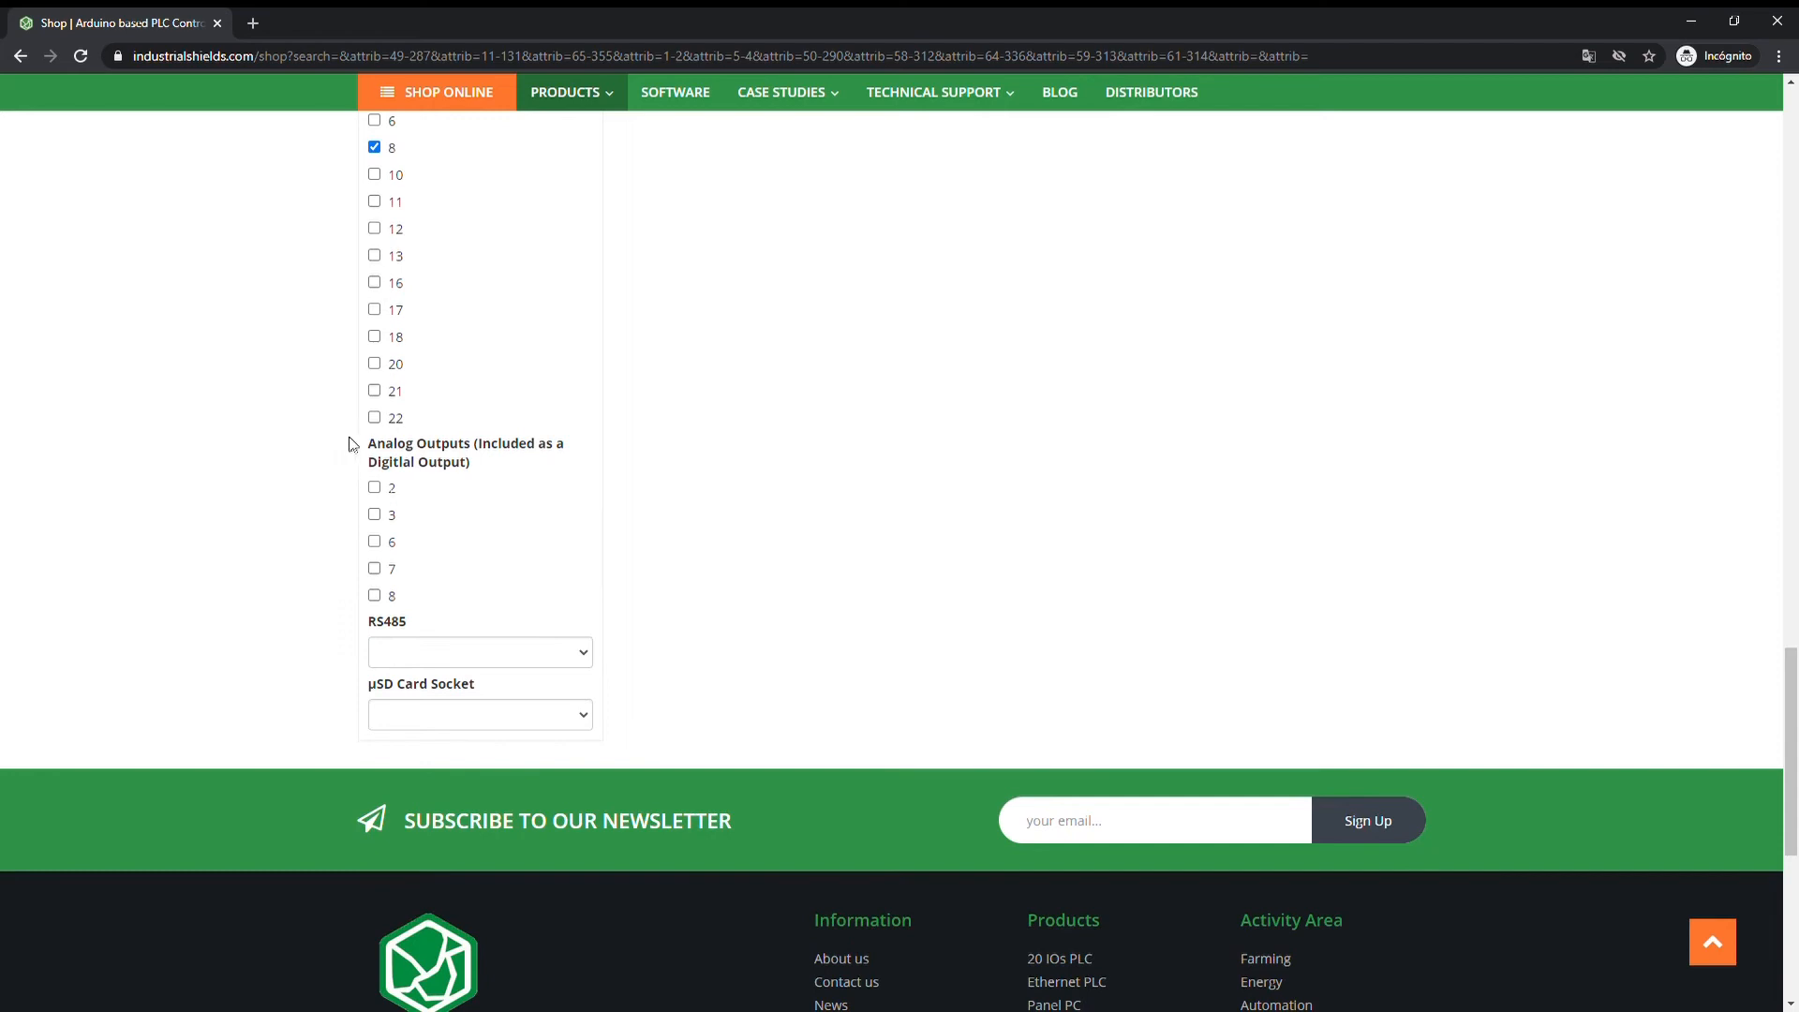
mouse_move(477, 477)
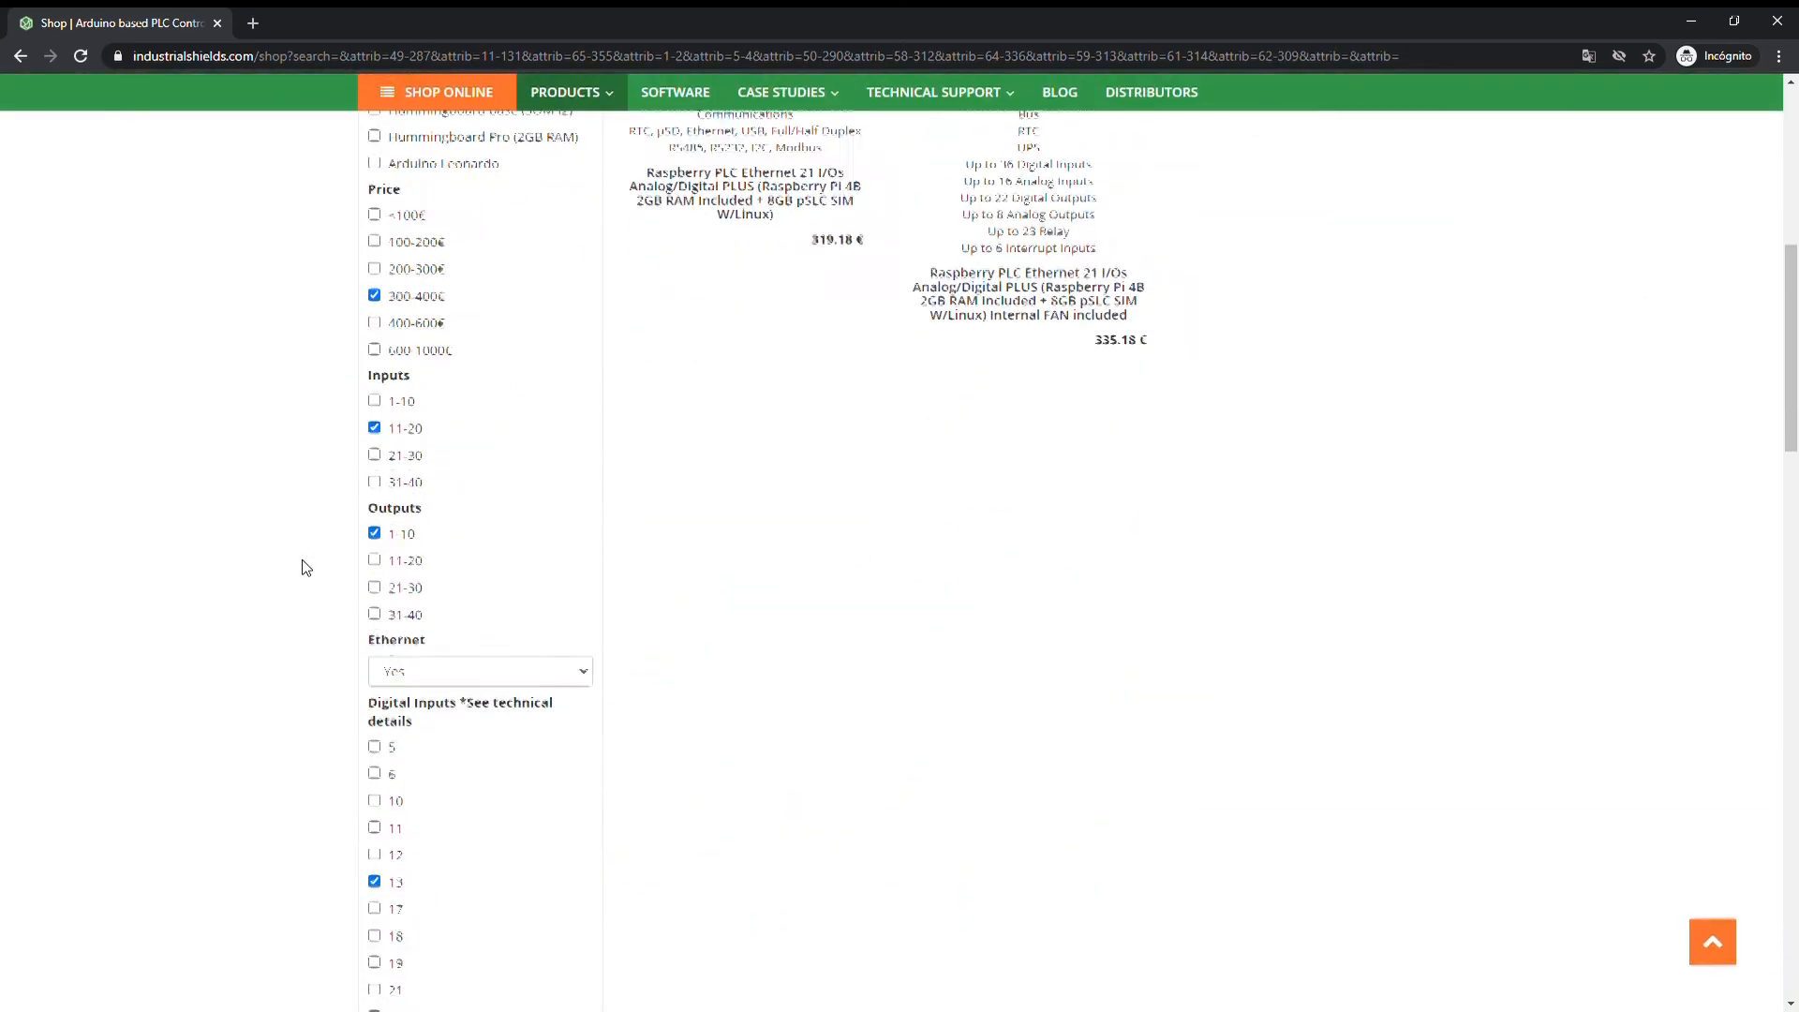
scroll("down", 3)
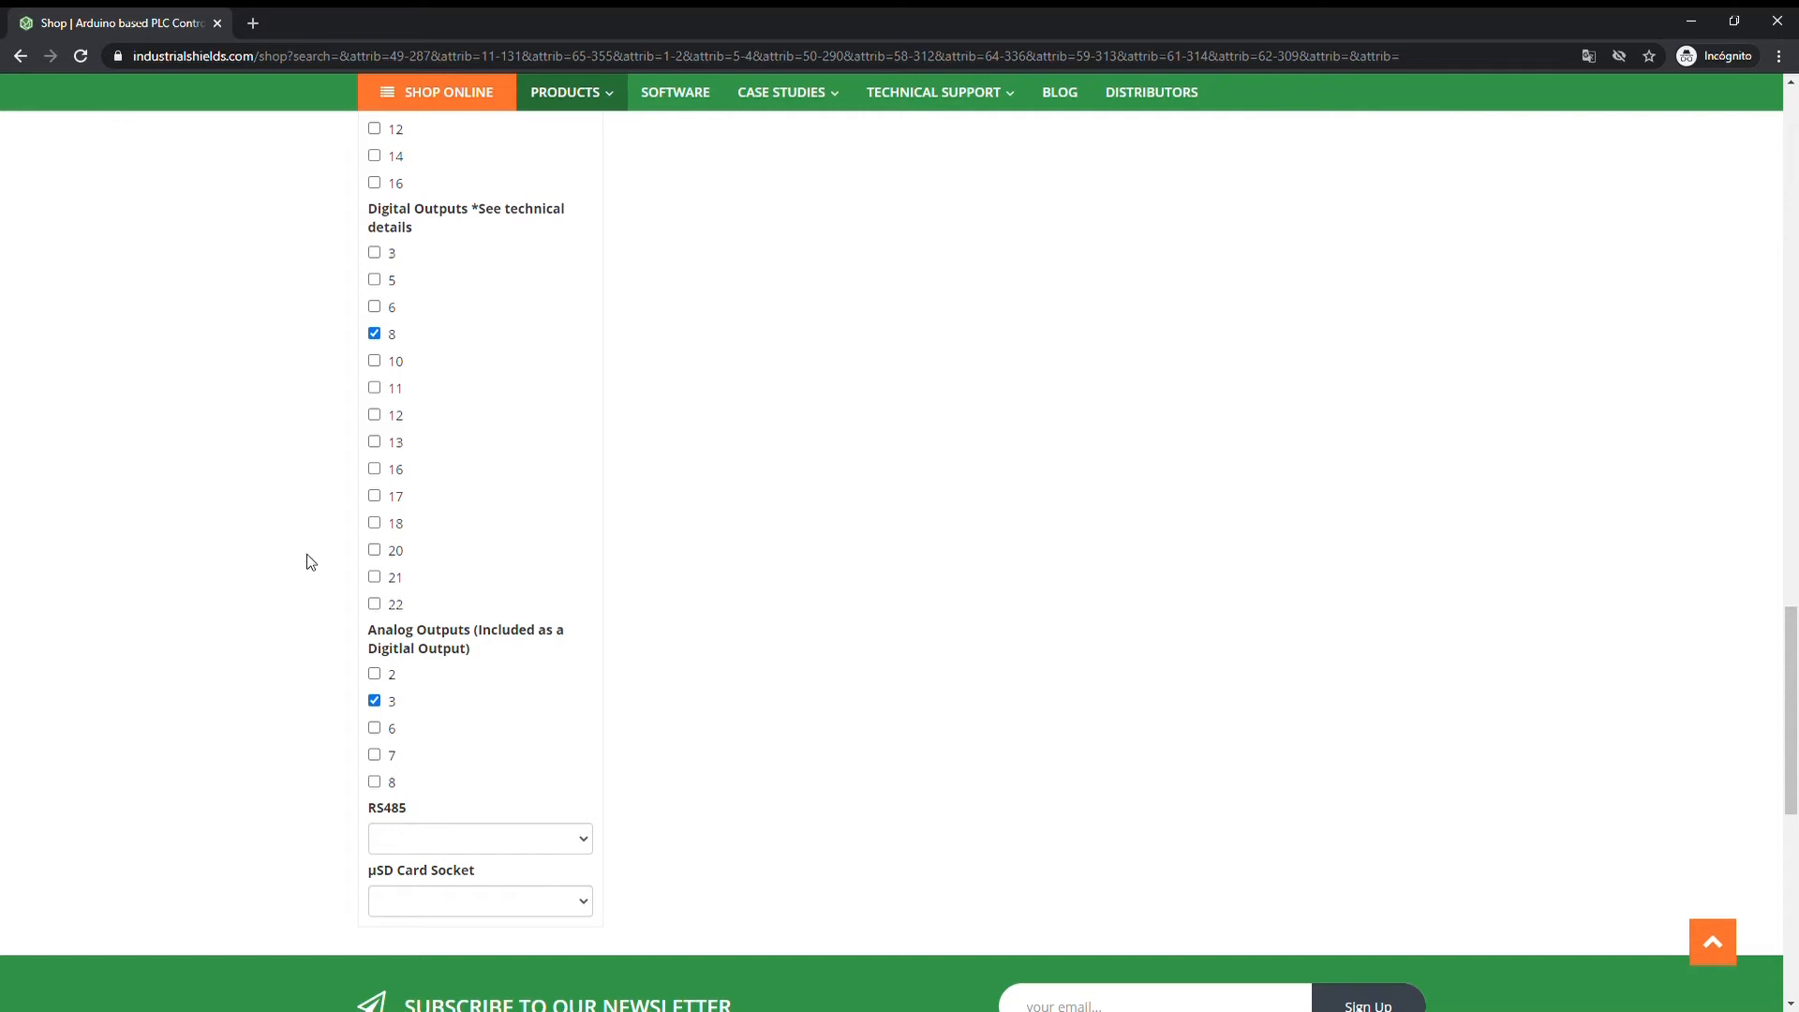
scroll("down", 3)
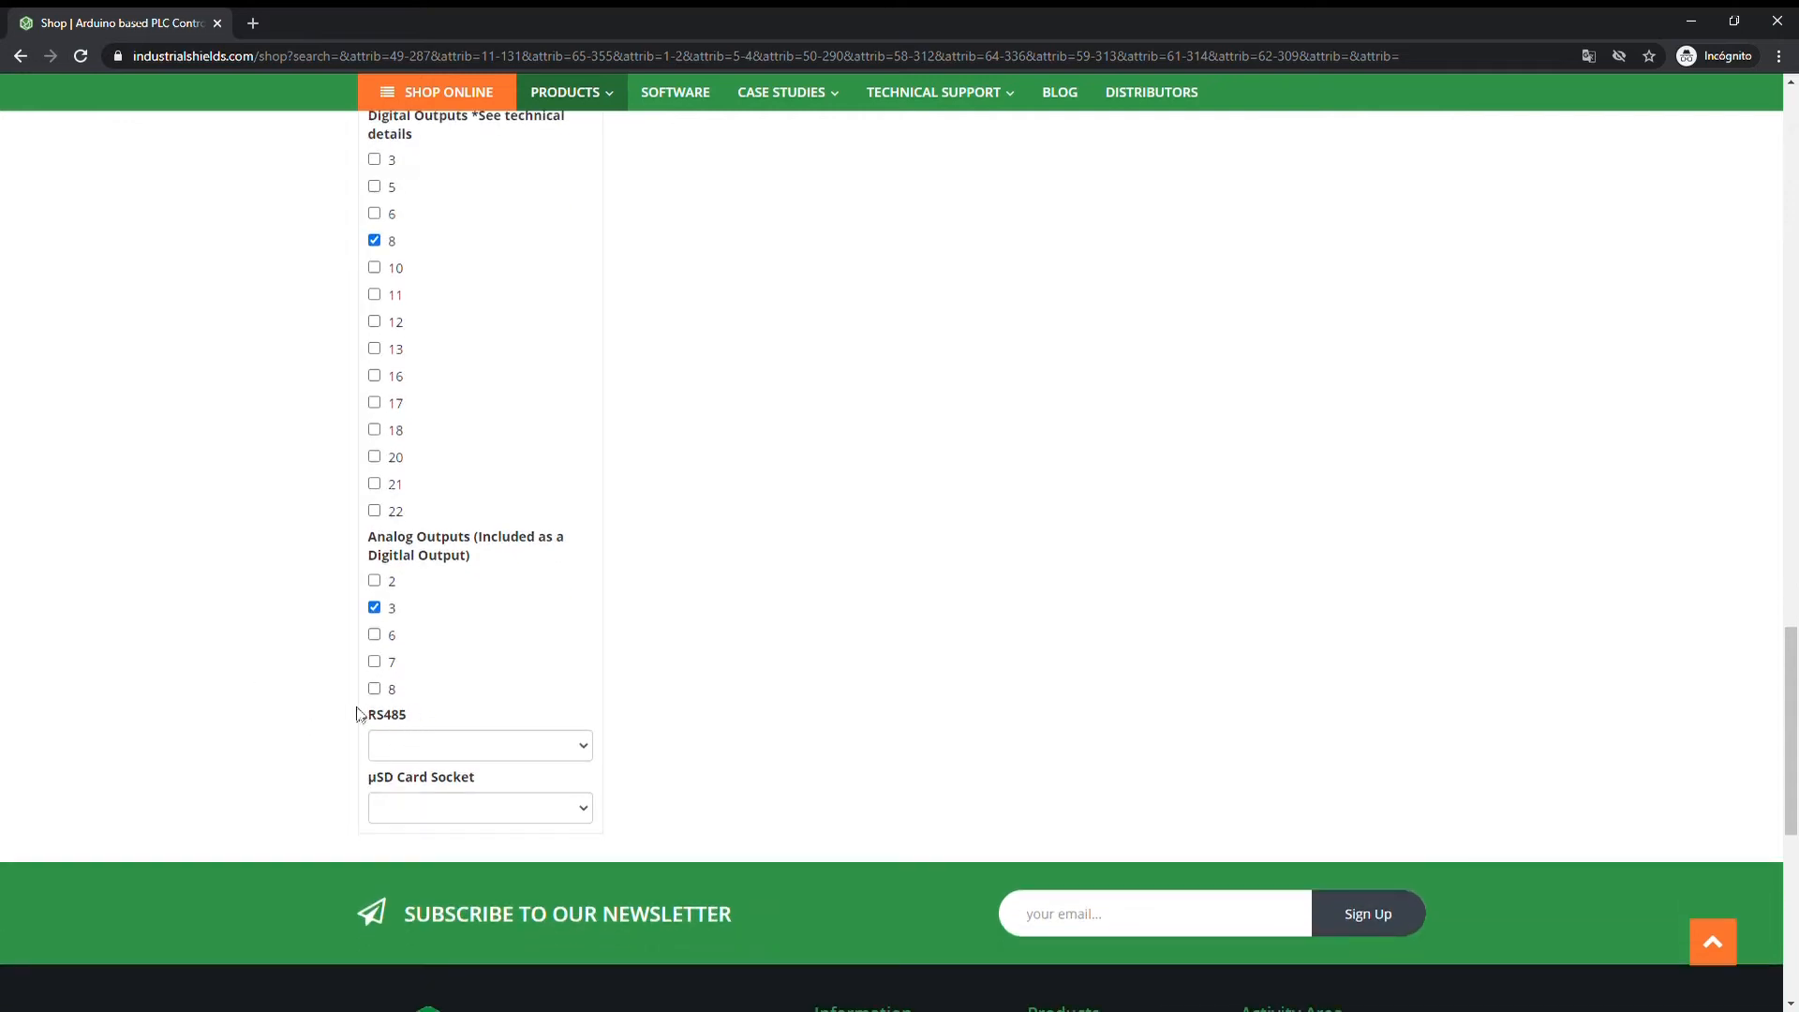
mouse_move(366, 740)
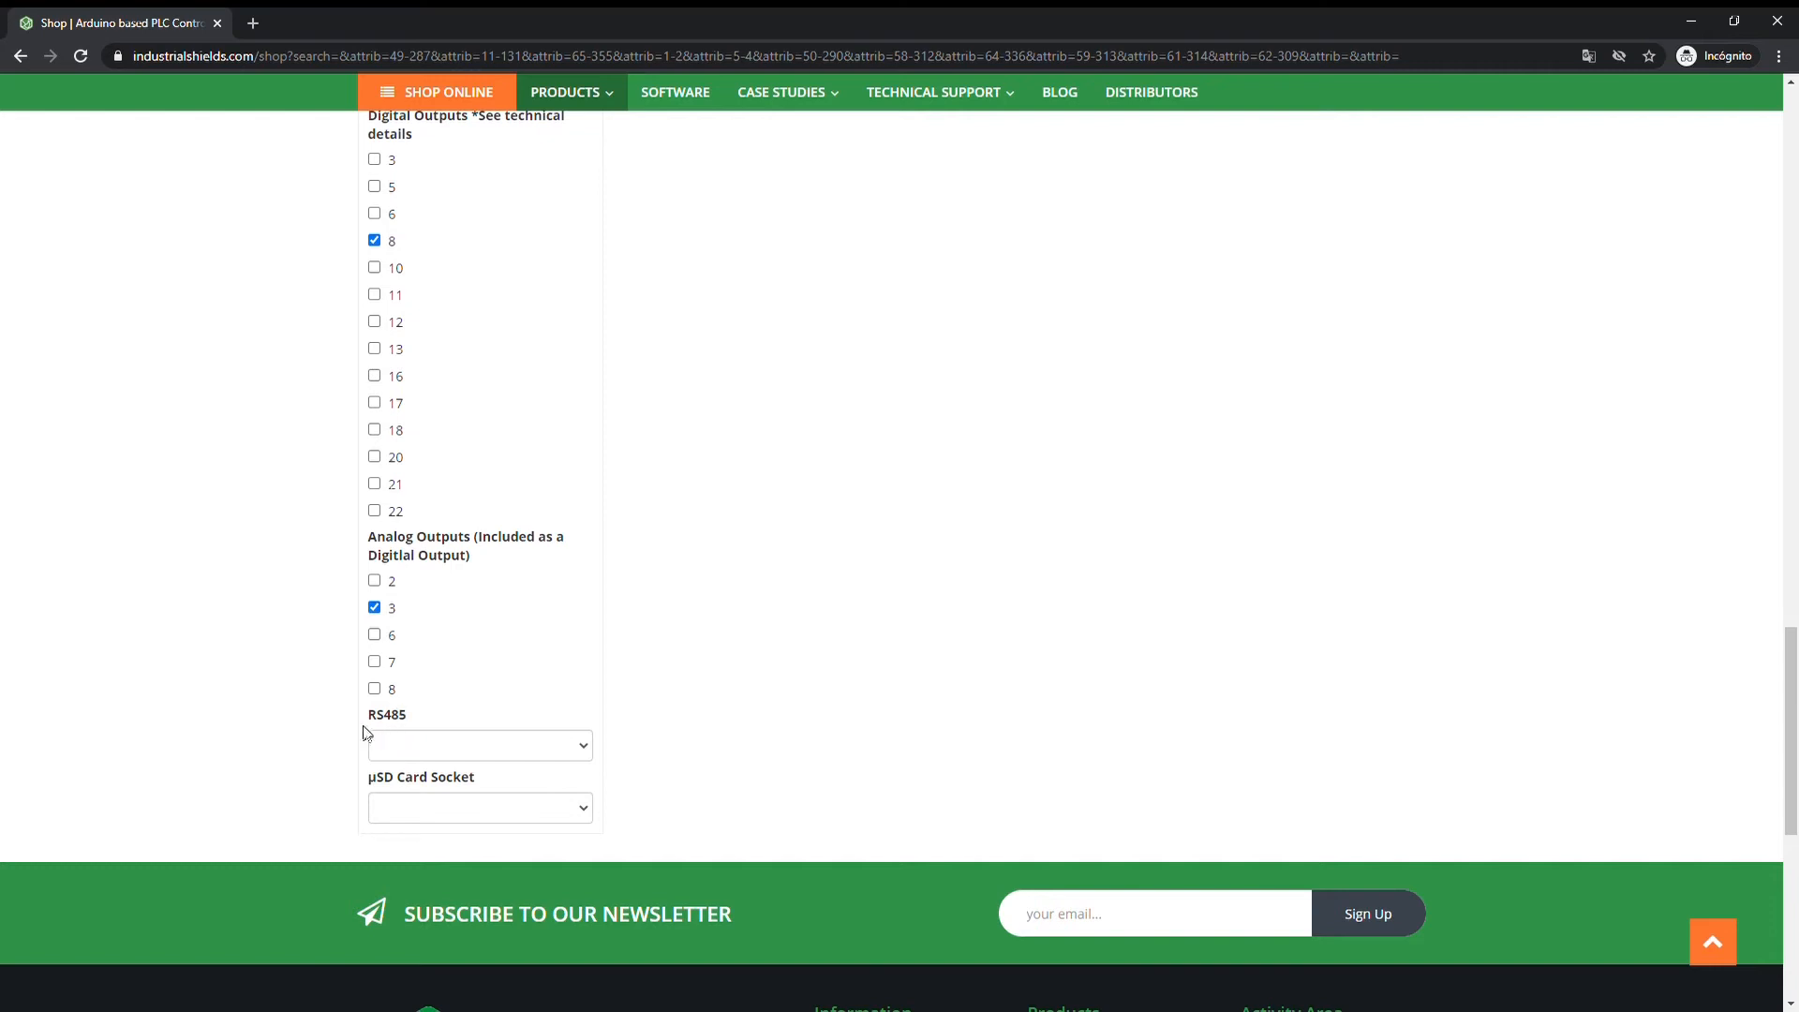
mouse_move(362, 755)
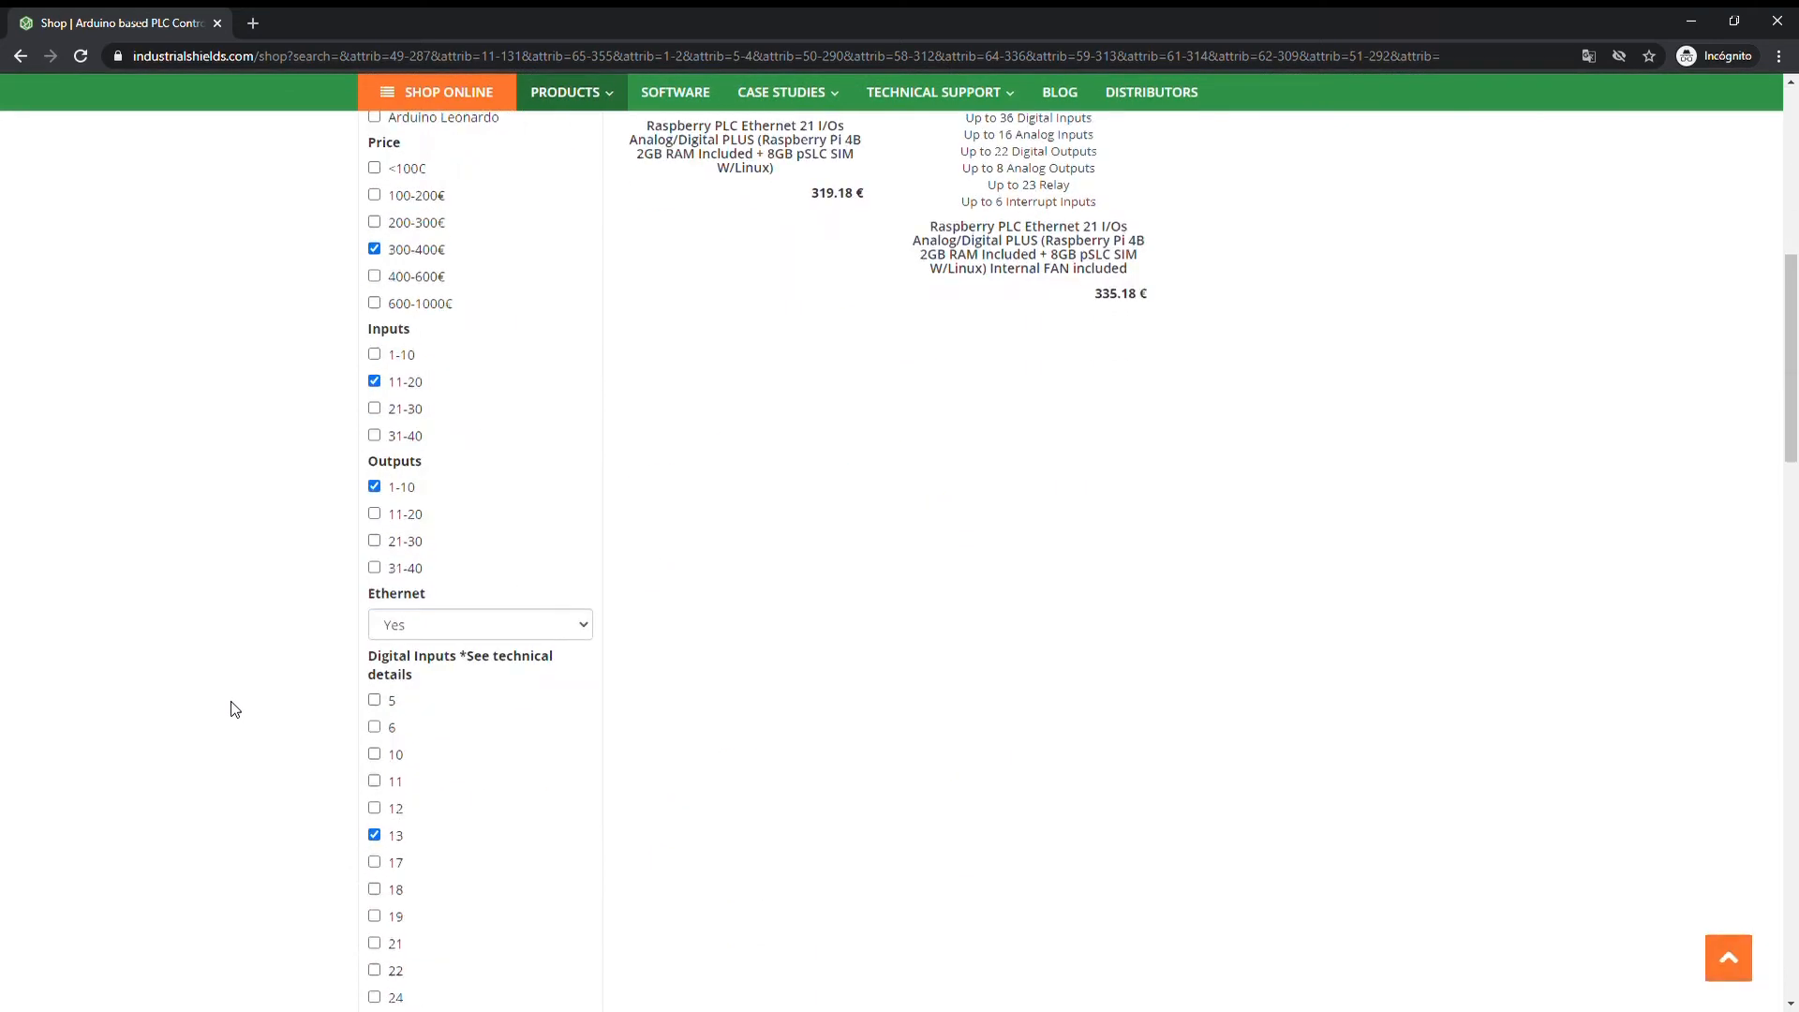
Step: Choose the µSD Card Socket requirement in its dropdown, leaving two Raspberry PLC results
scroll("down", 3)
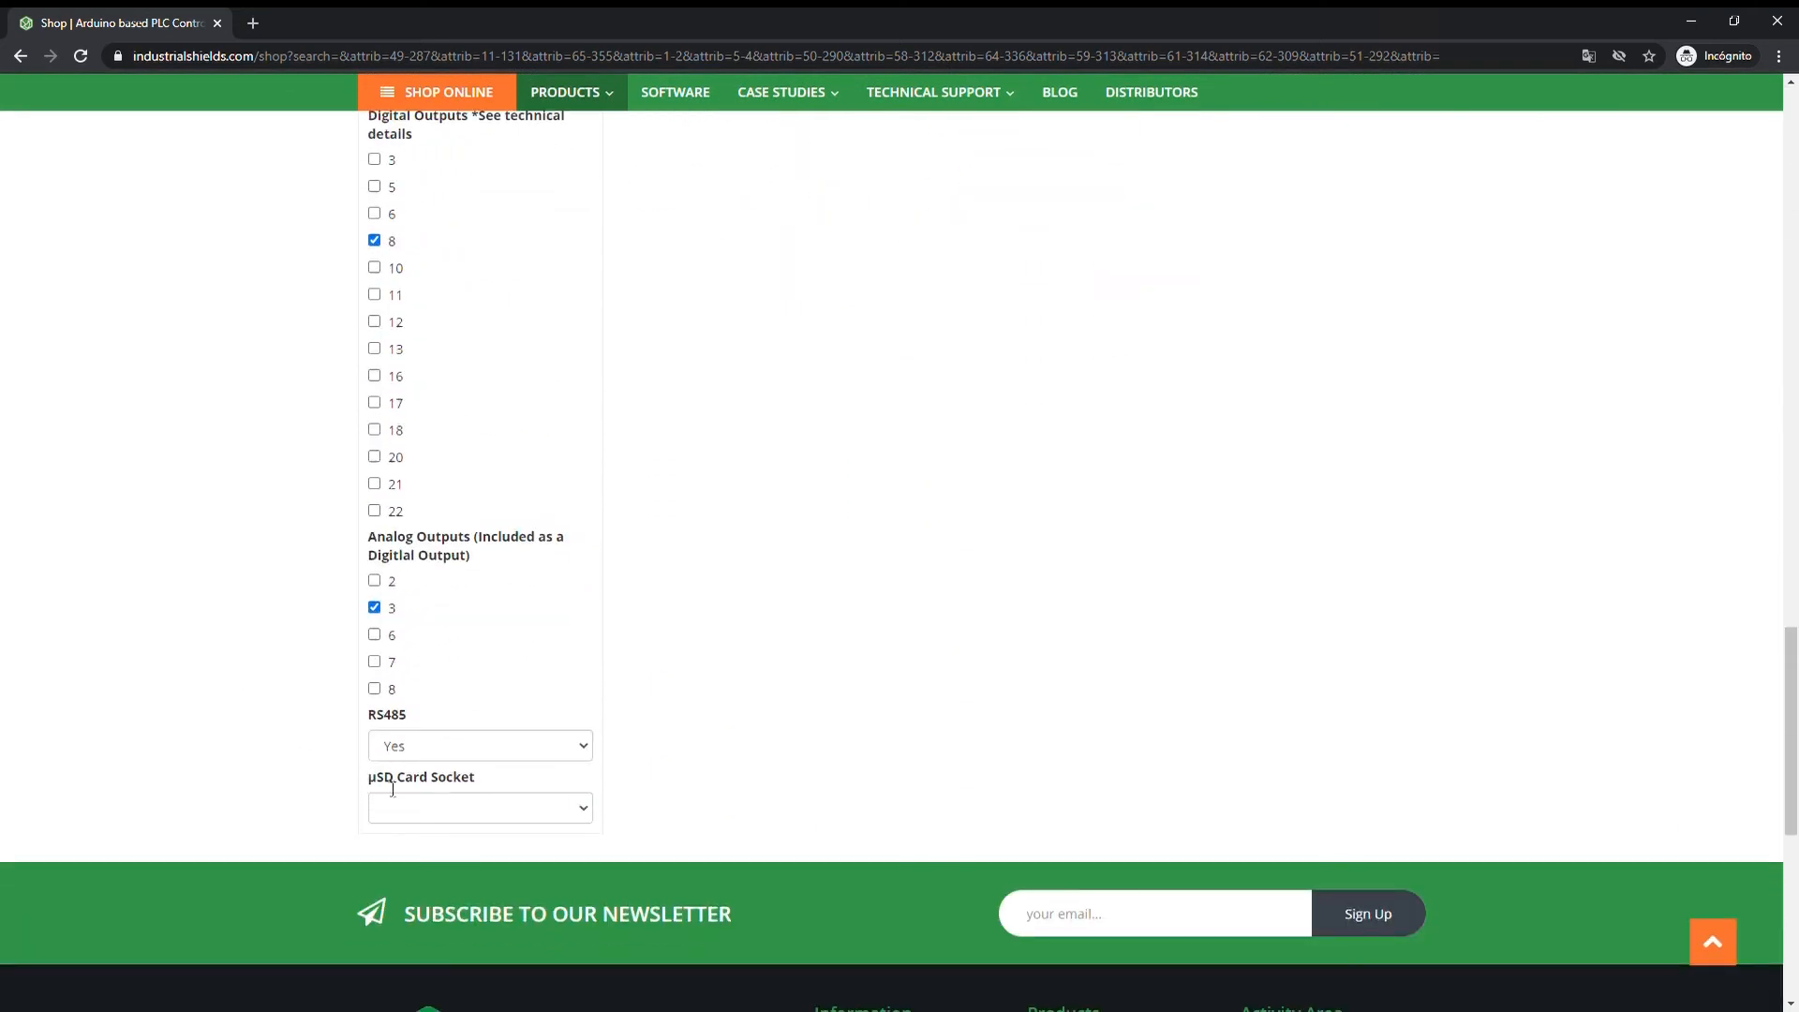
left_click(478, 806)
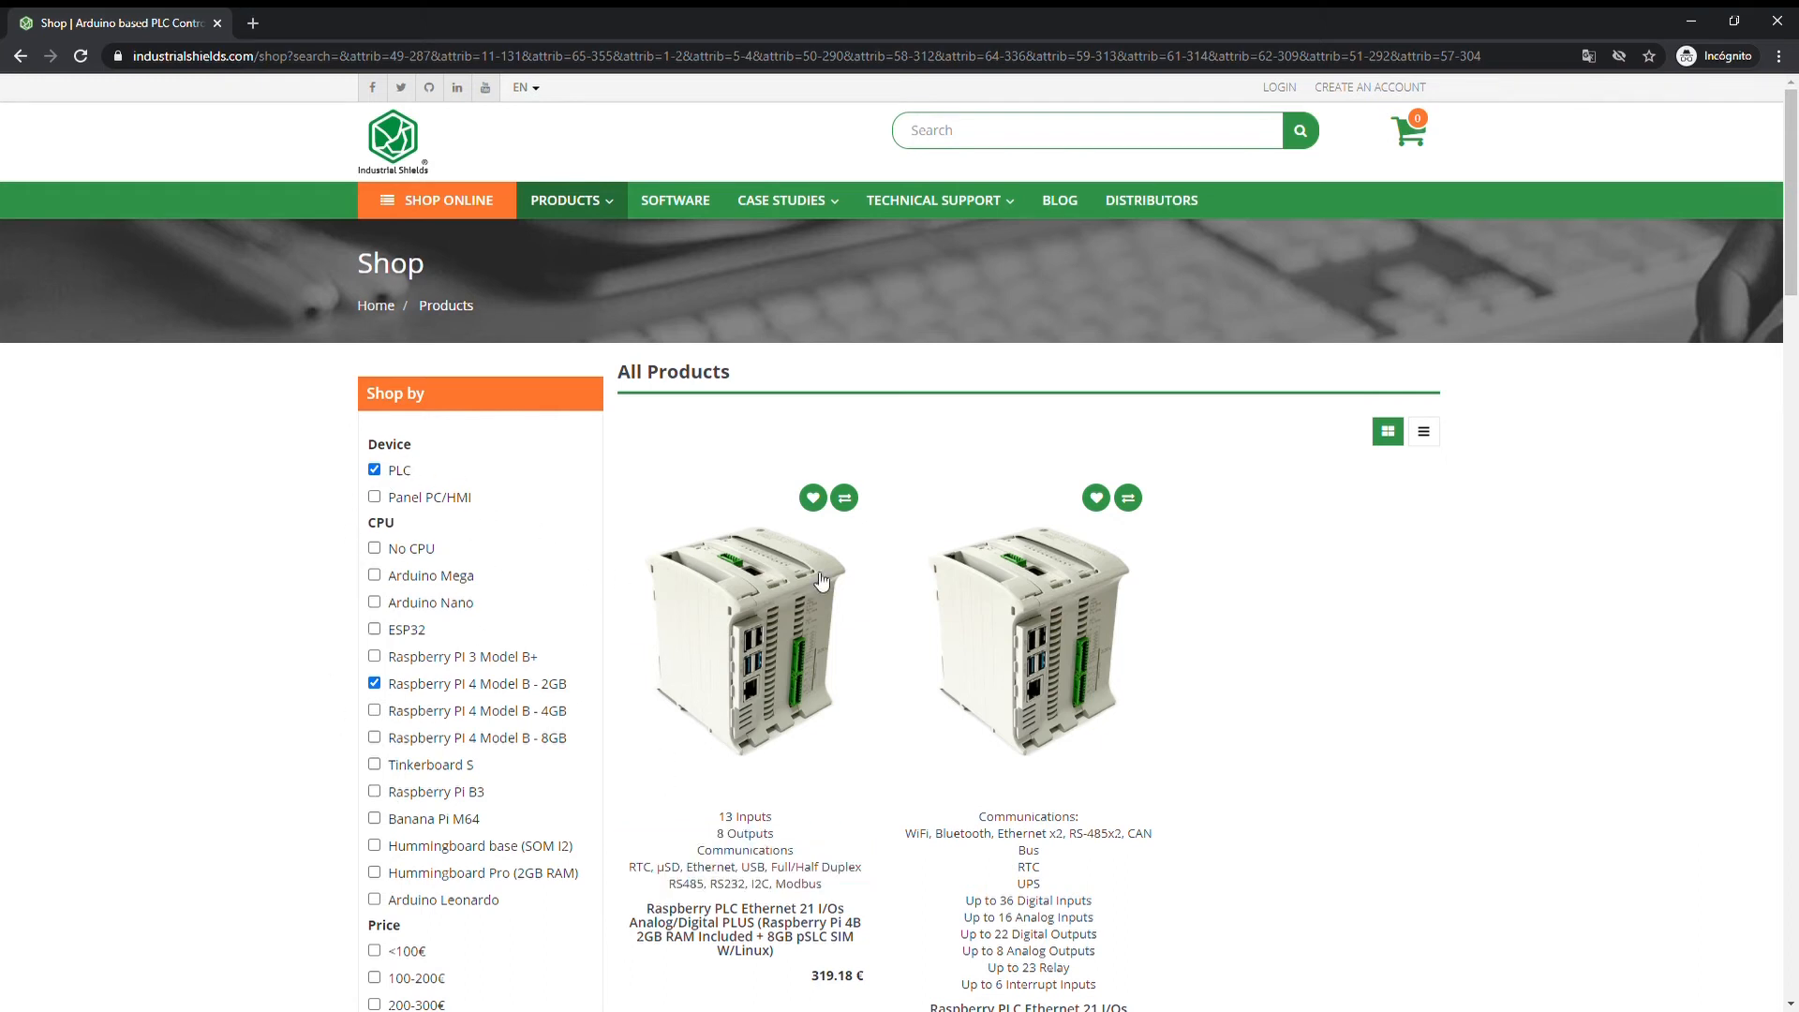
mouse_move(1039, 675)
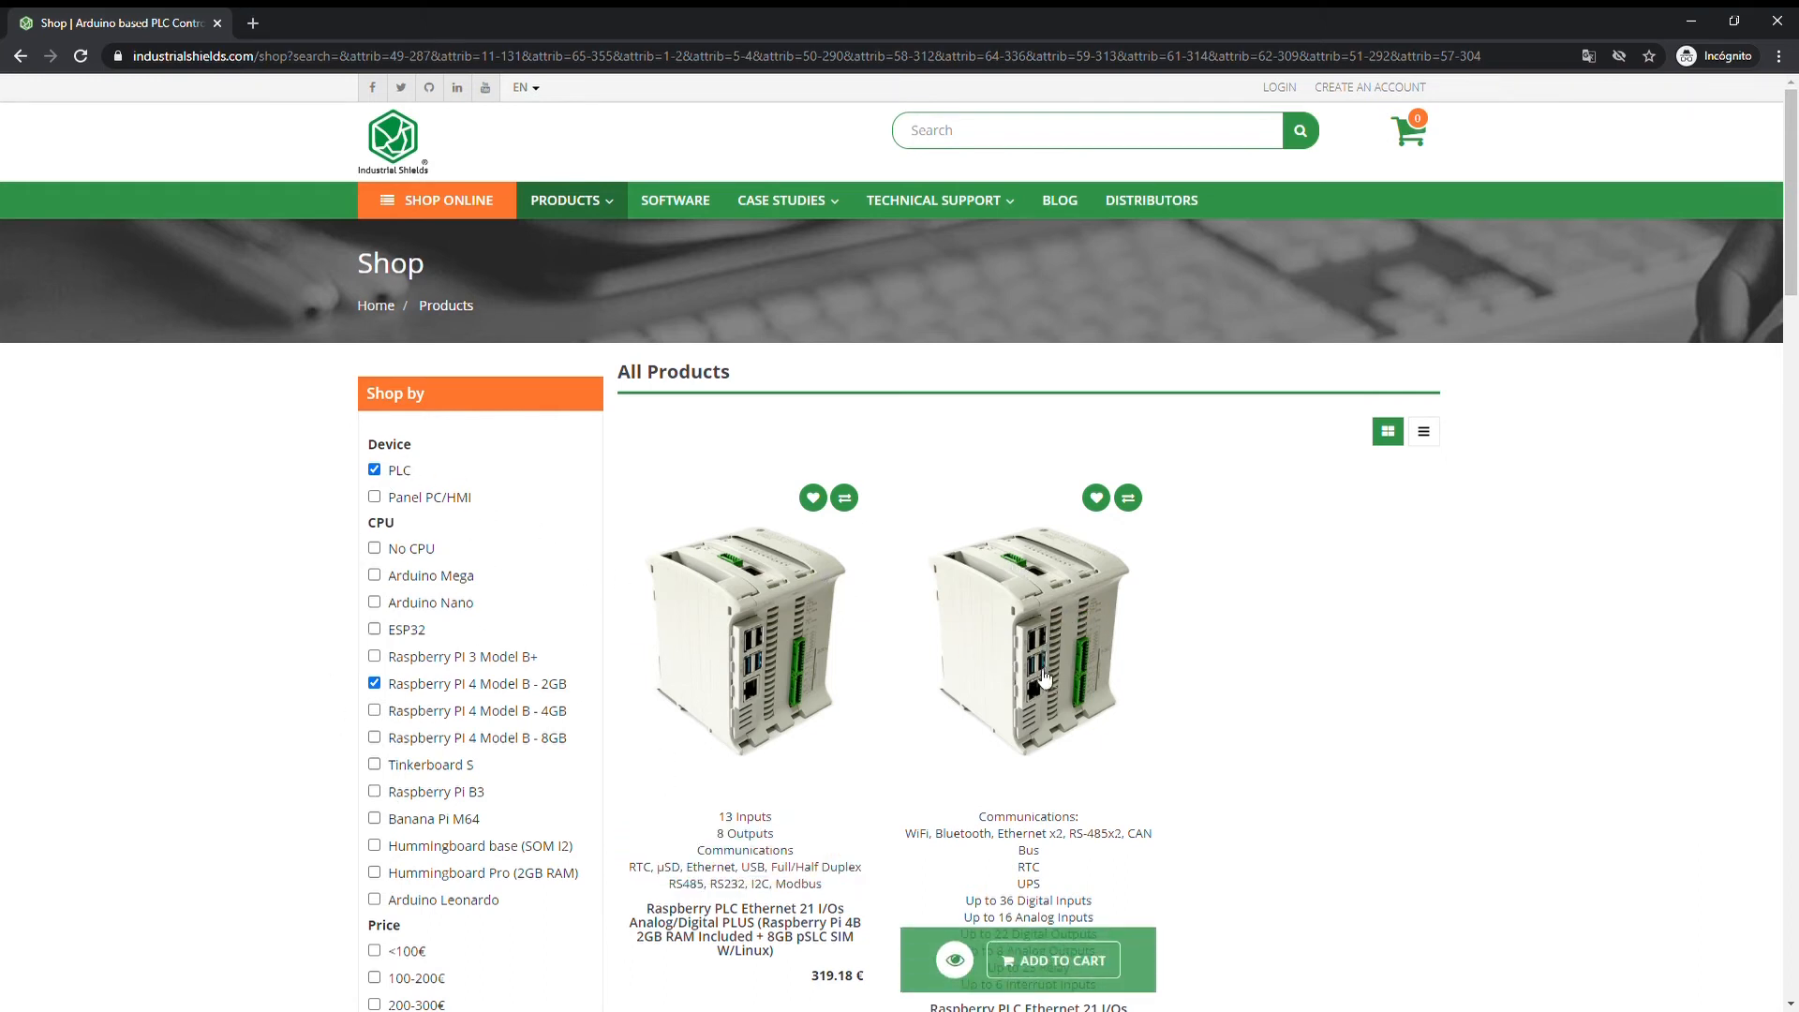
mouse_move(1085, 671)
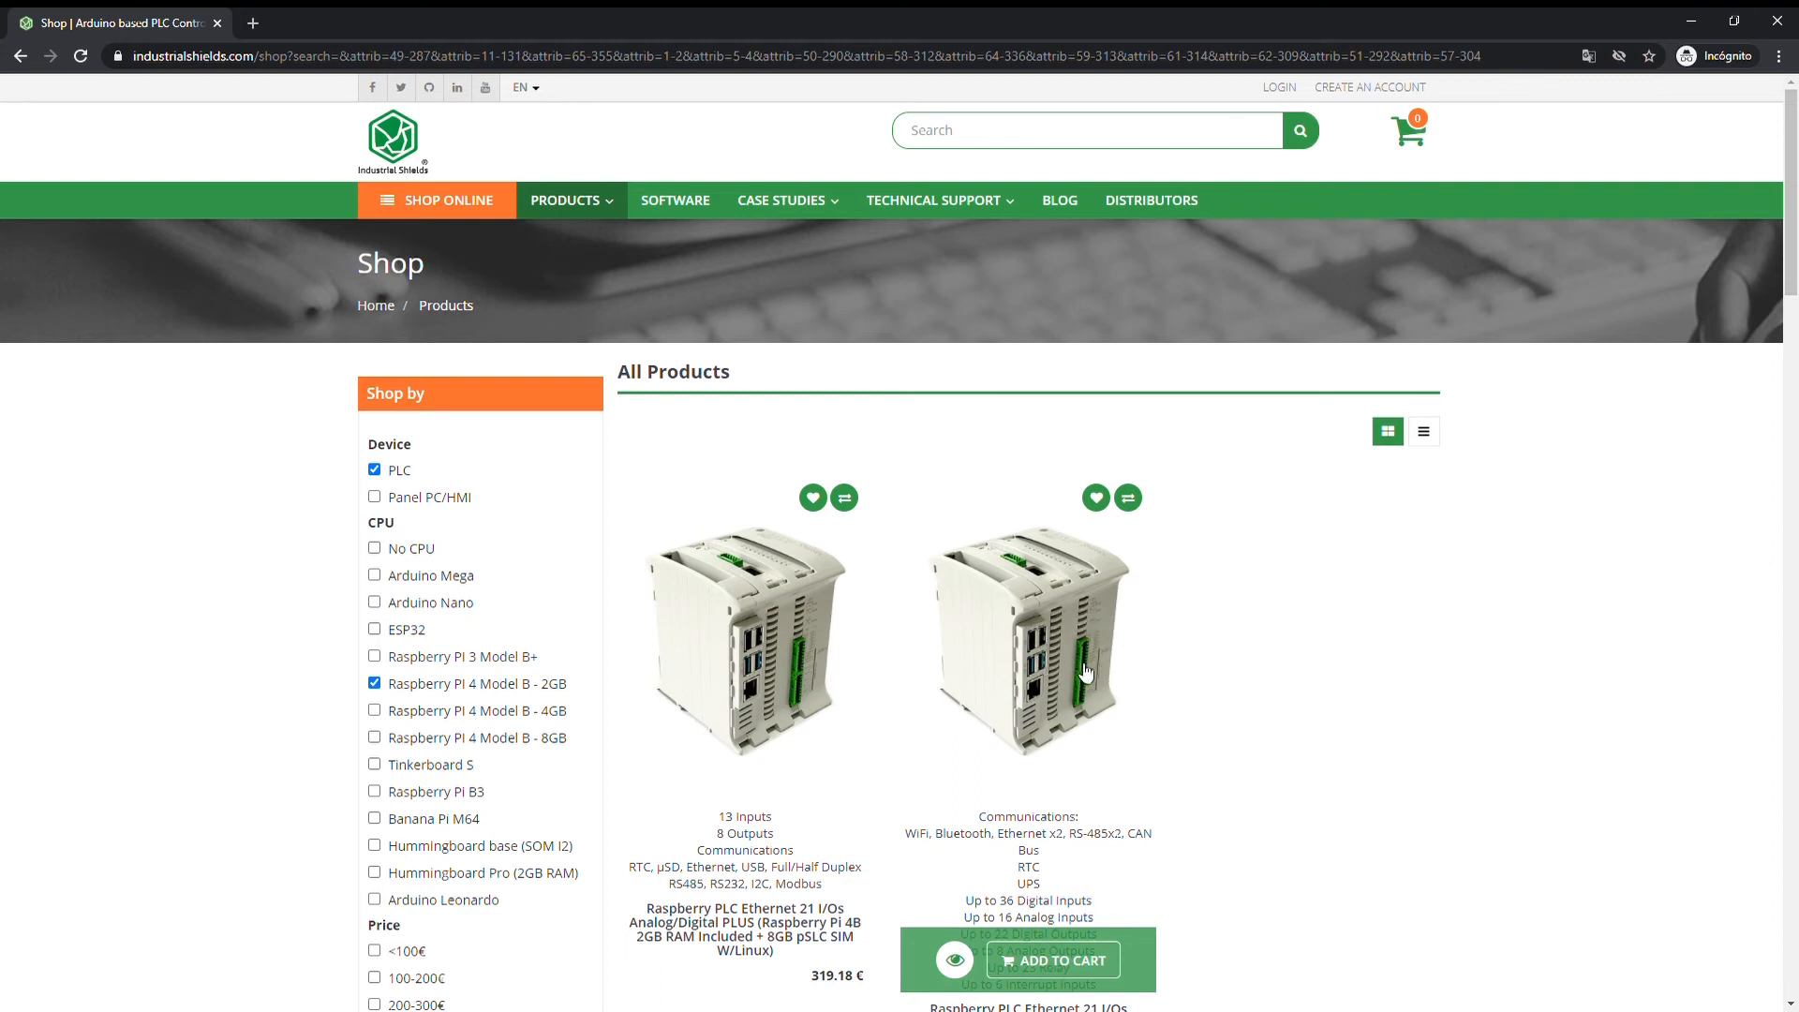
mouse_move(1061, 584)
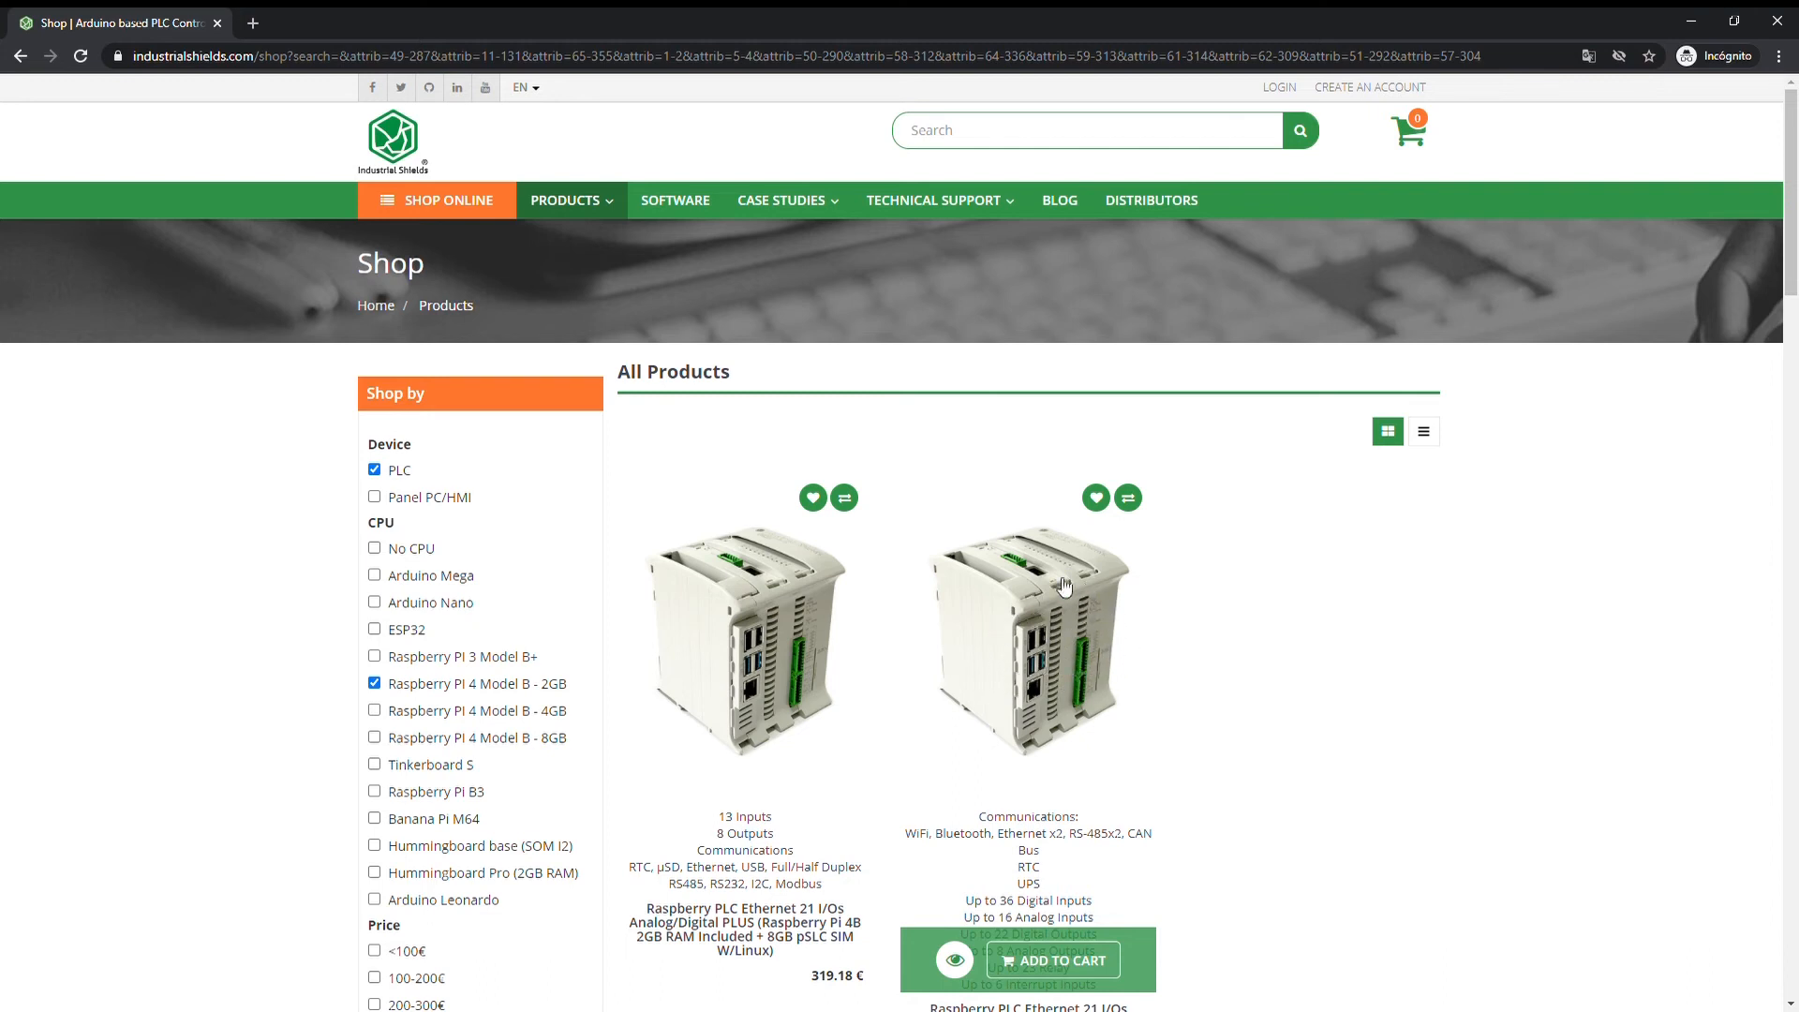
mouse_move(1311, 610)
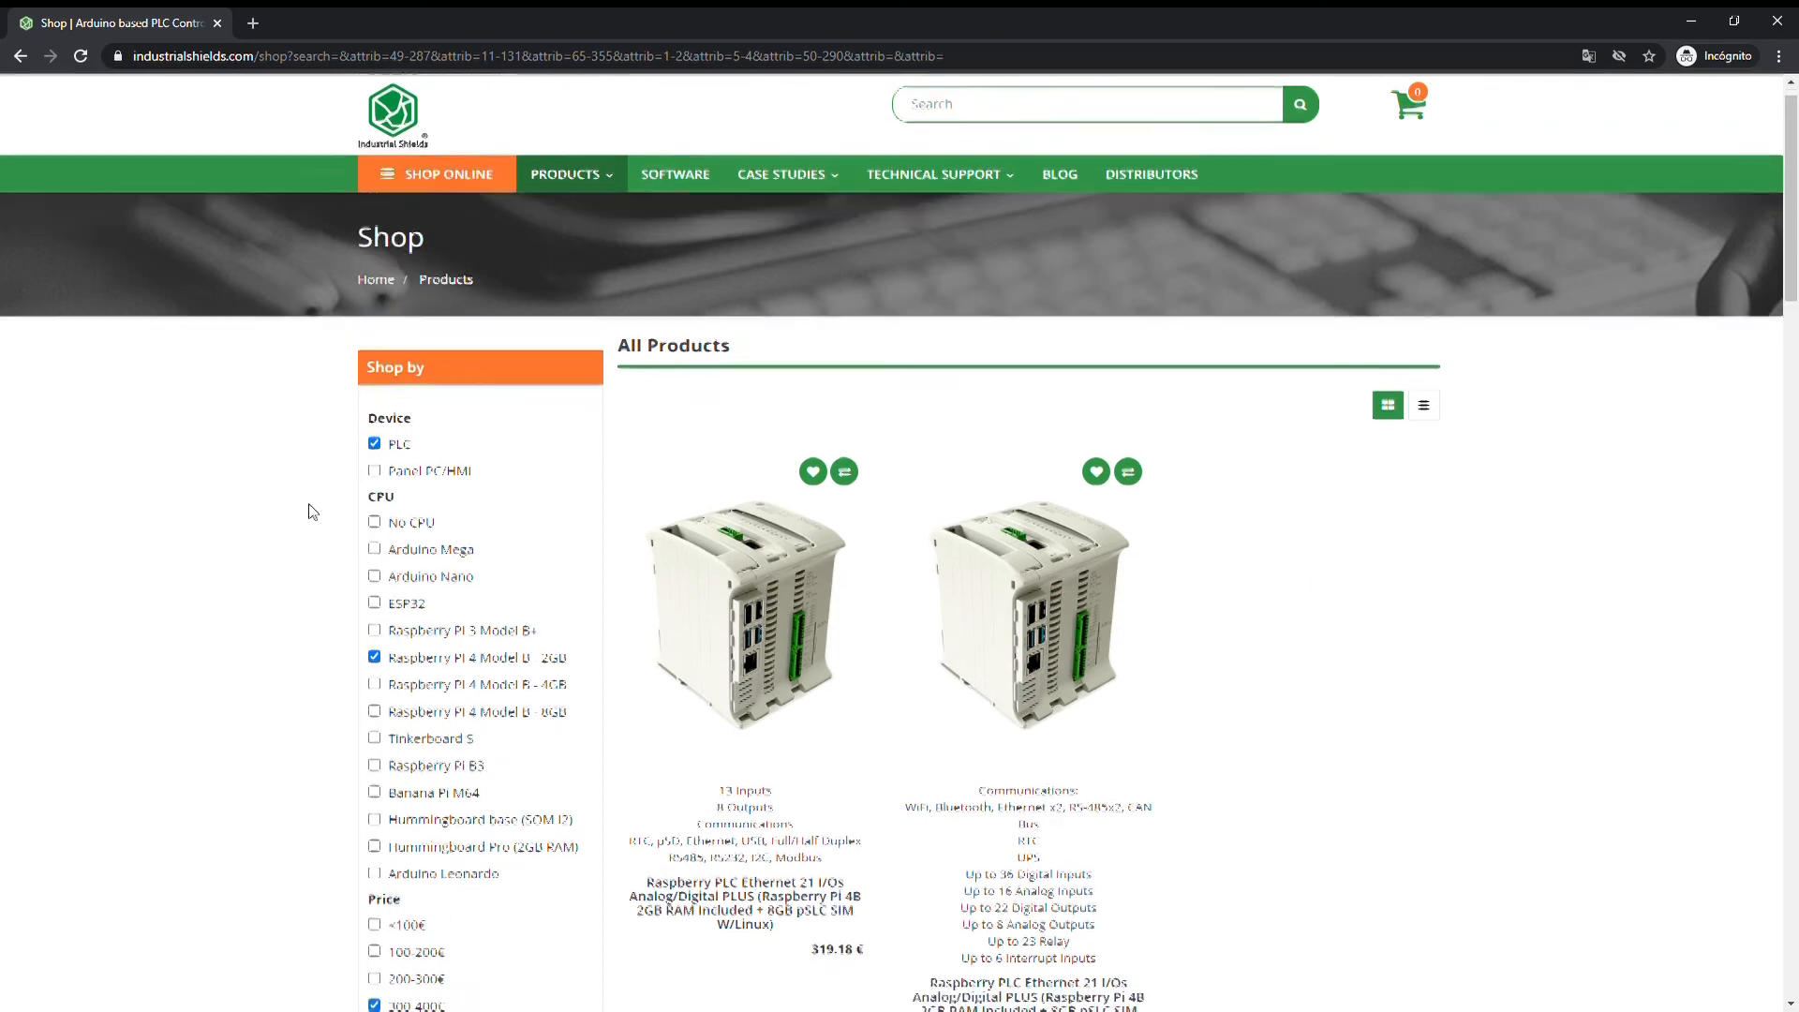
Step: Scroll down the Shop by sidebar to review the remaining unticked detailed filters
scroll("down", 3)
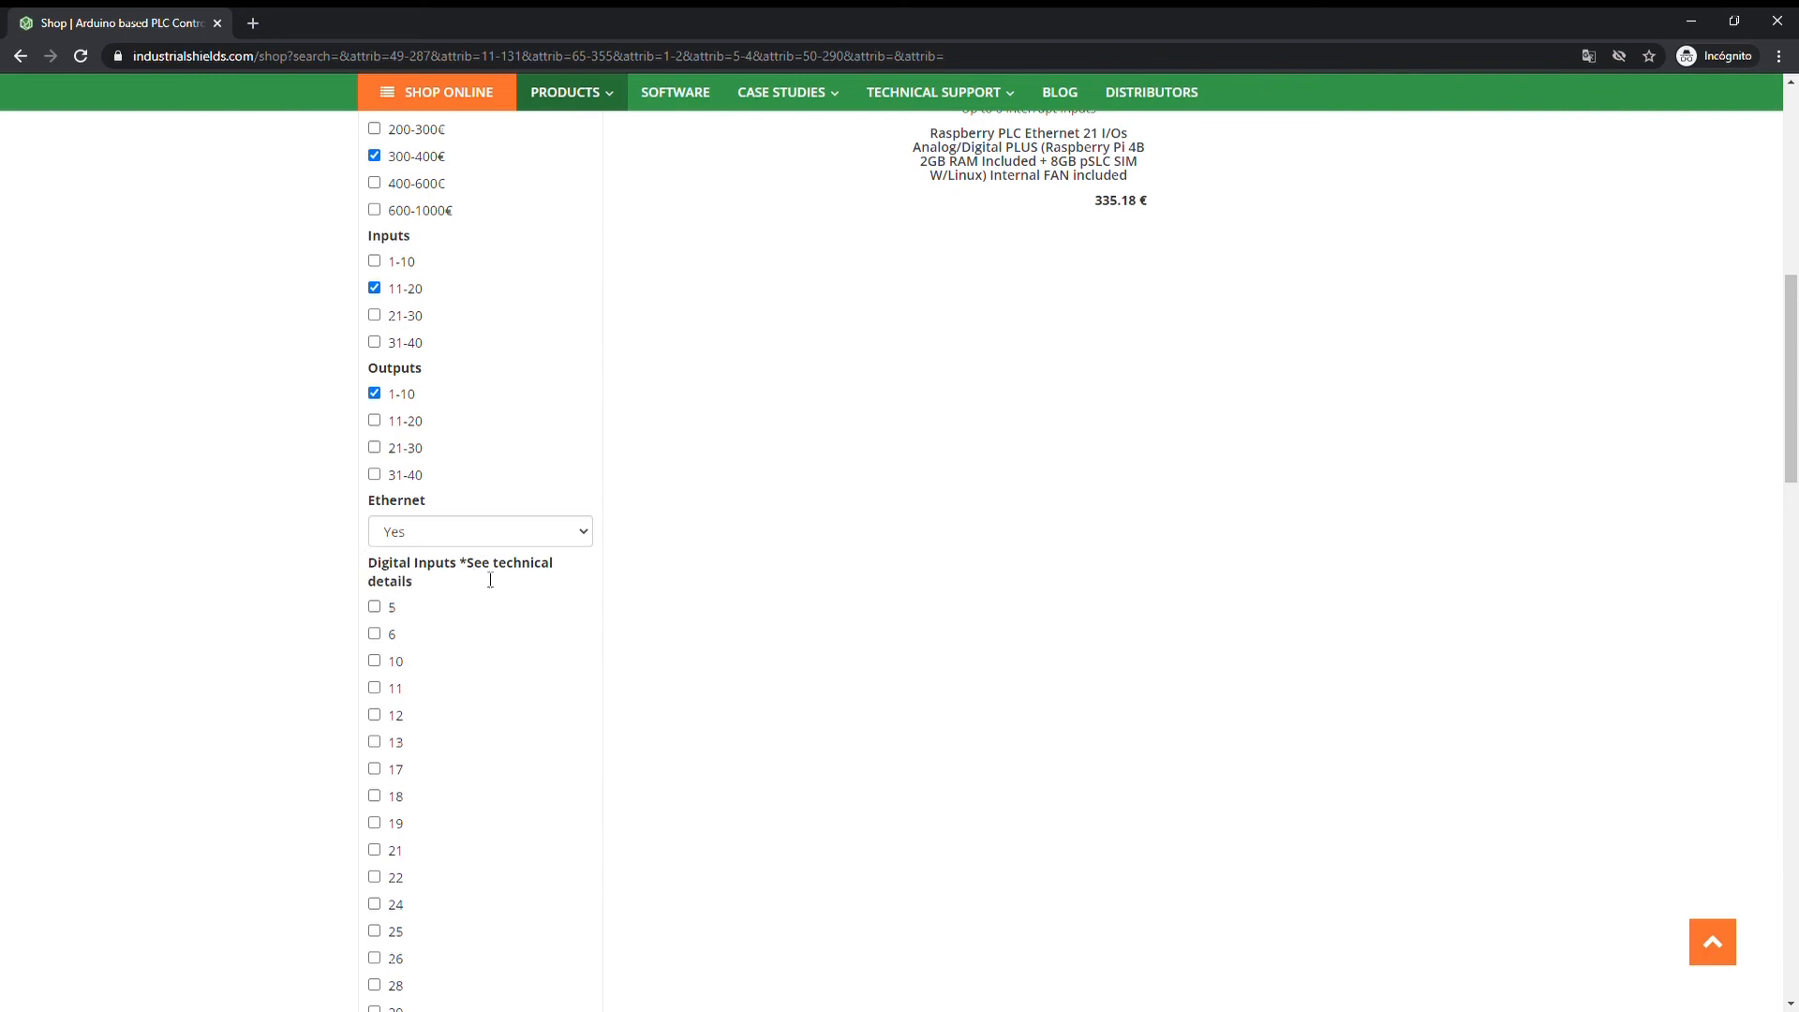
scroll("down", 3)
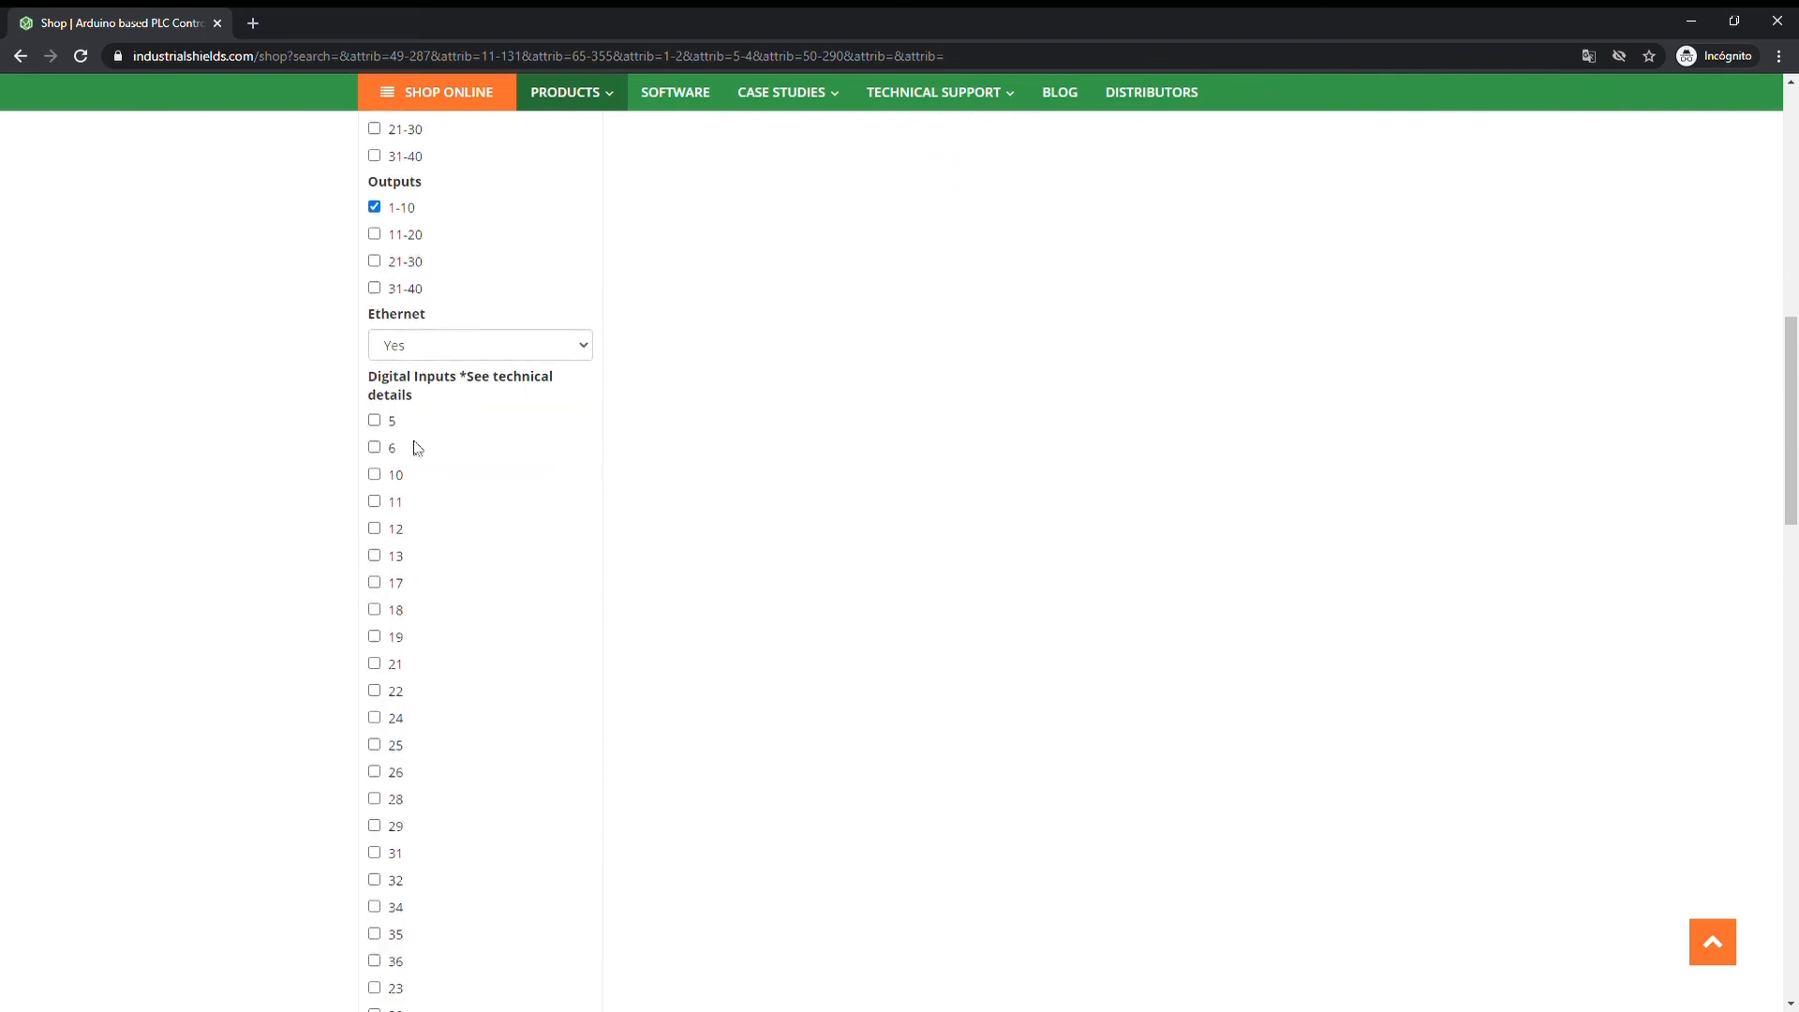